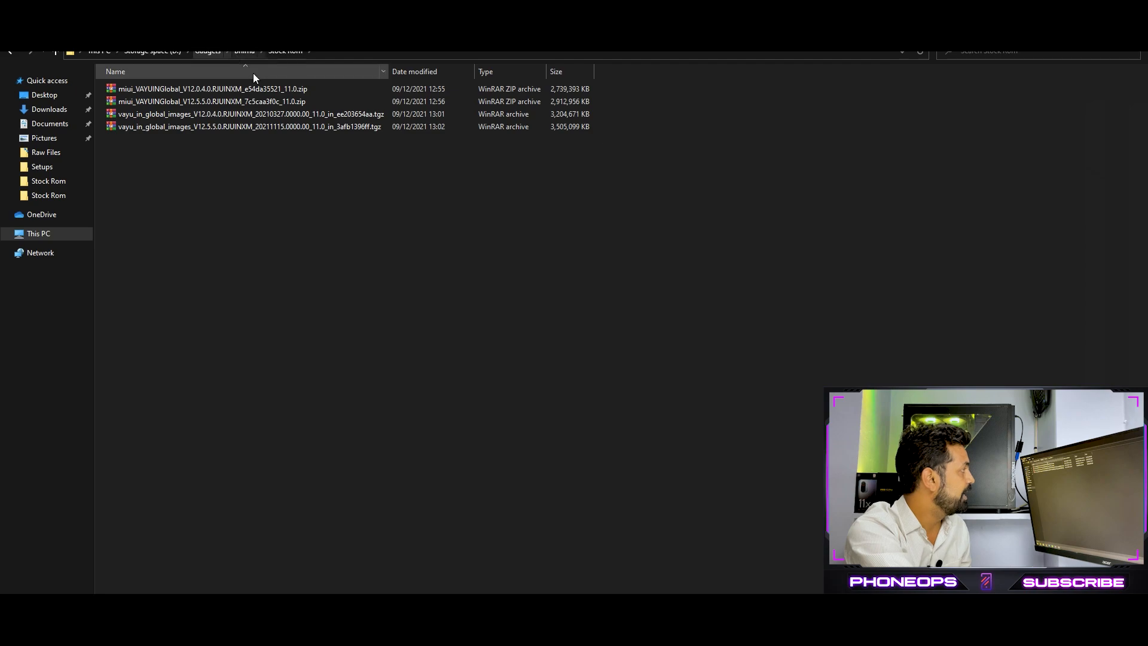
mouse_move(132, 277)
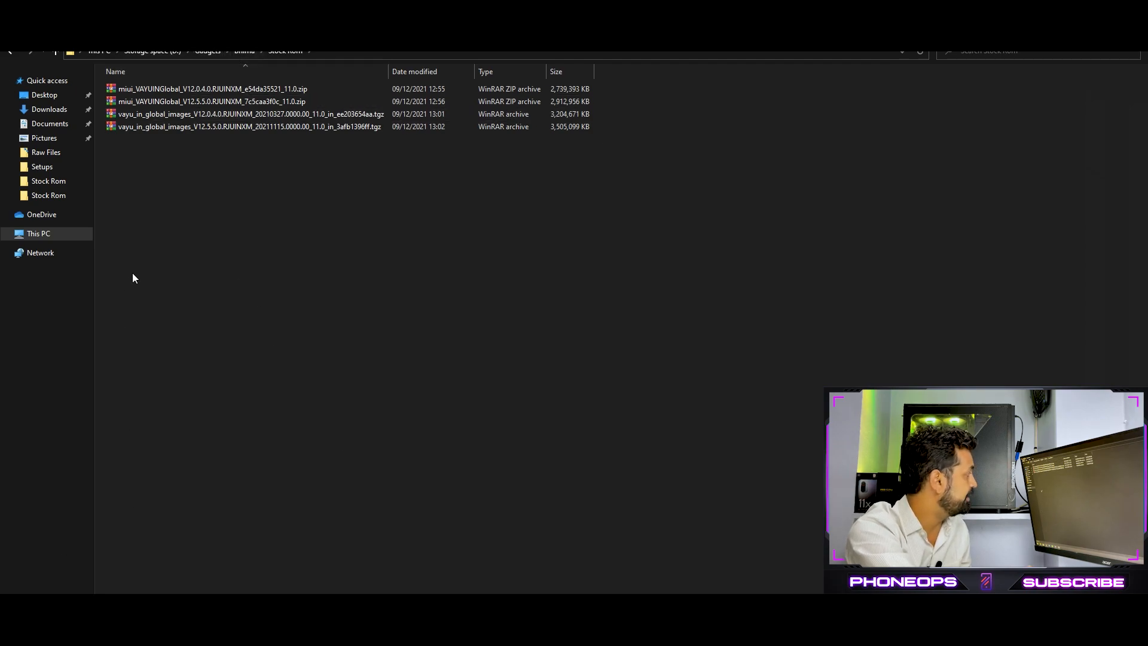
Navigate up to Storage space (D:), into Downloads, and select MiFlash20210226.zip
left_click(152, 51)
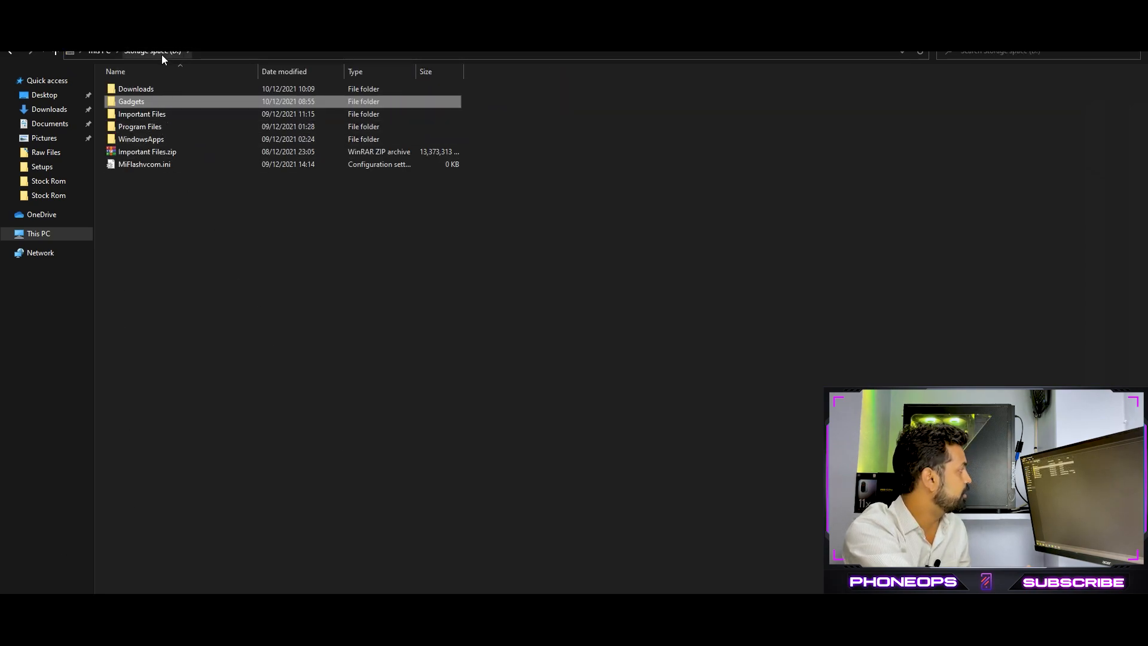
double_click(136, 88)
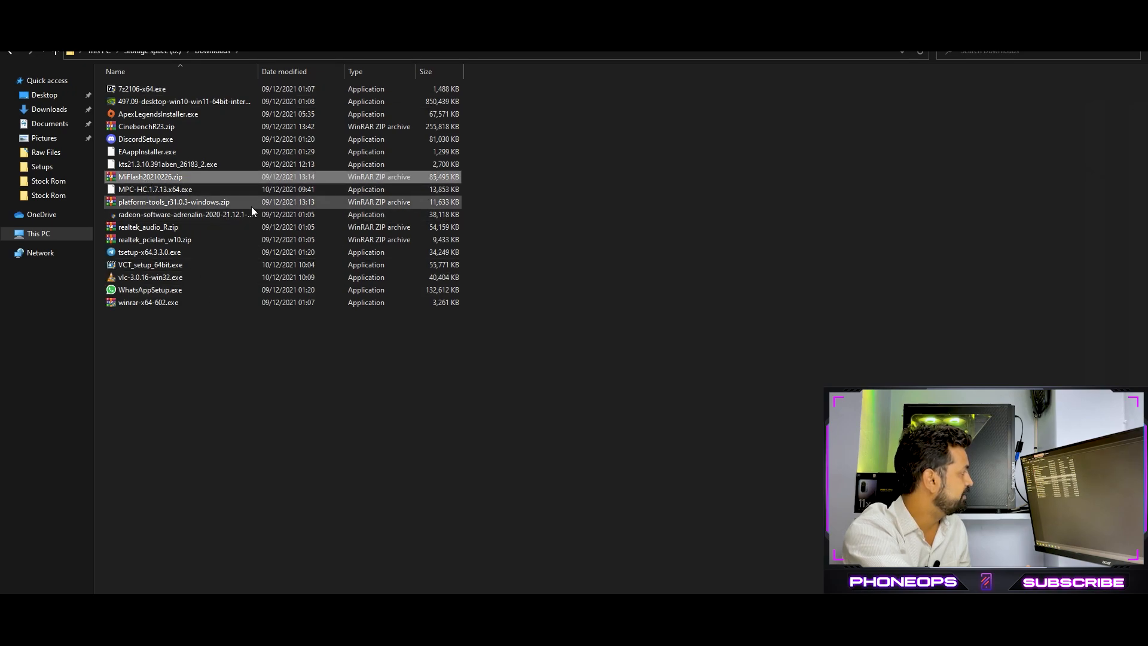
left_click(413, 403)
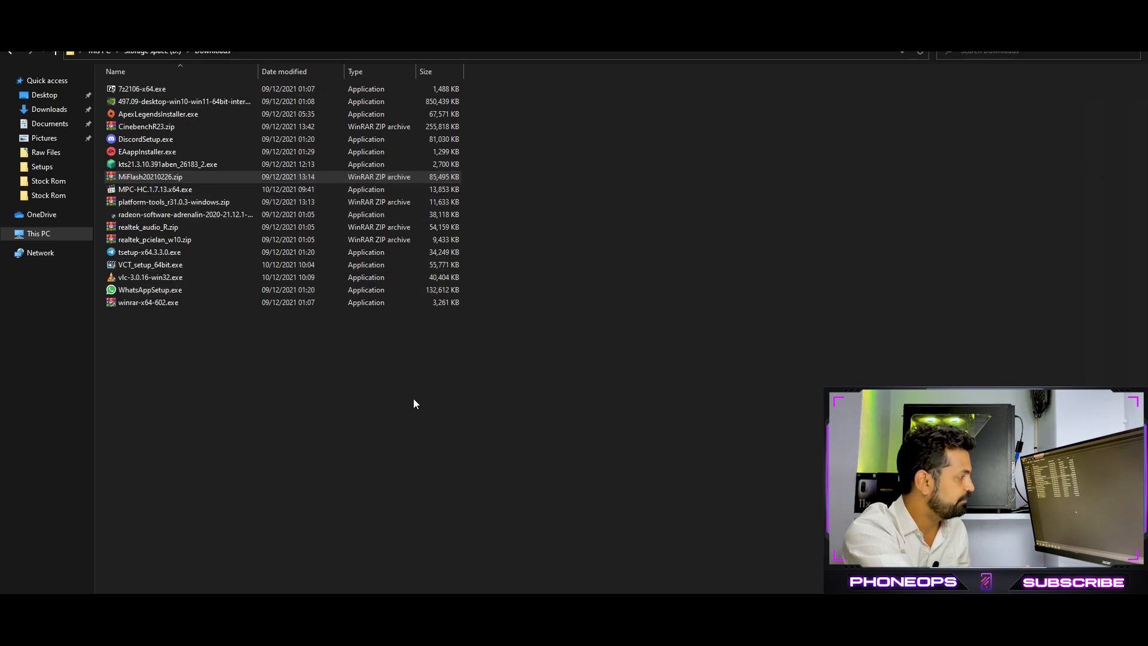
Extract the MiFlash20210226 archive to D:\Flashtool on the Storage space drive
double_click(151, 177)
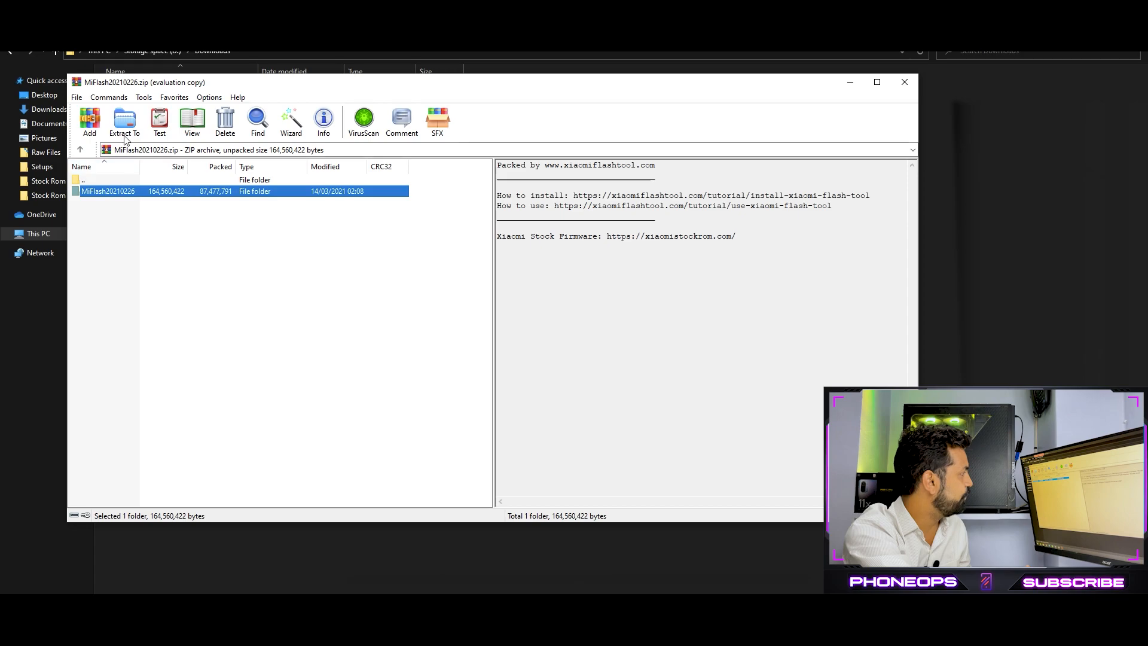
left_click(123, 121)
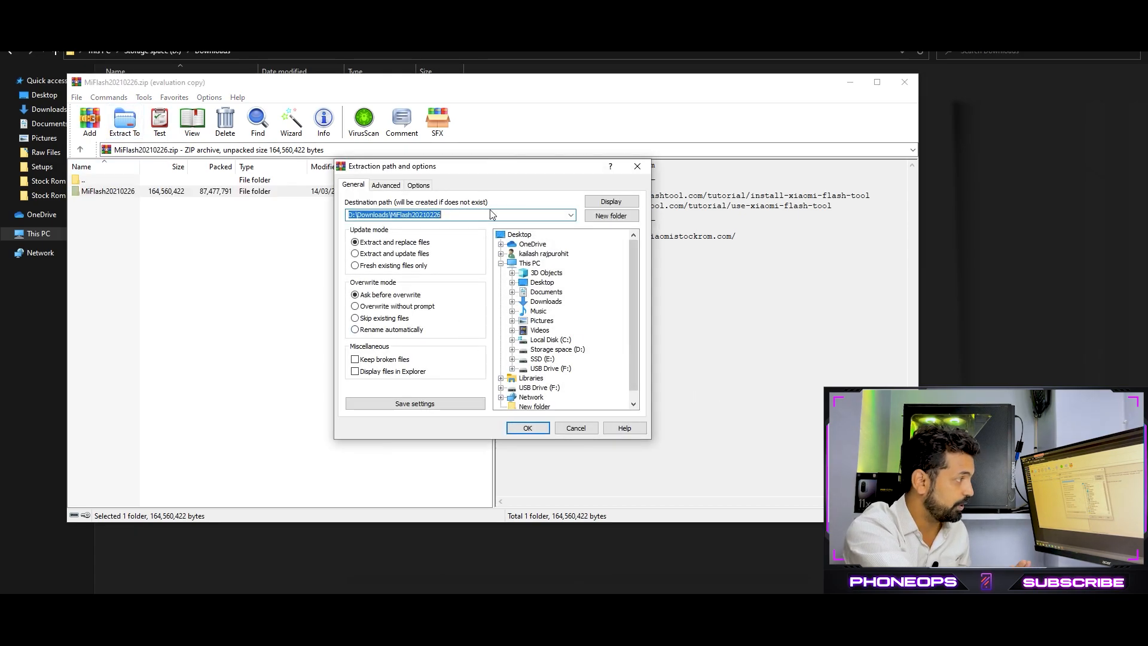
mouse_move(531, 281)
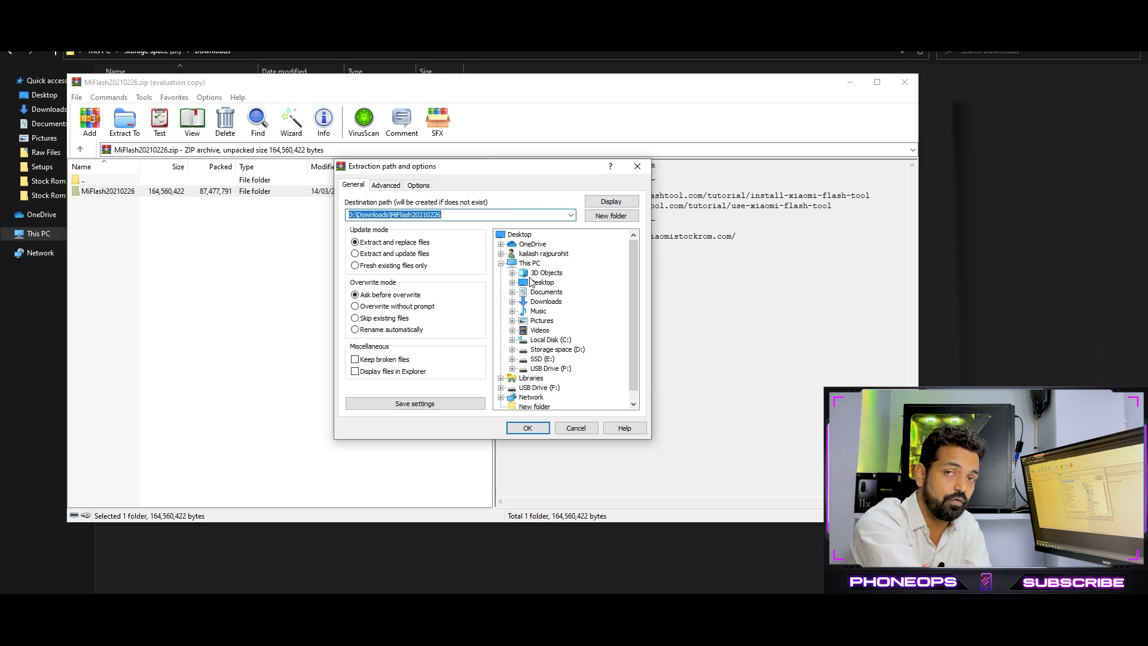
mouse_move(563, 344)
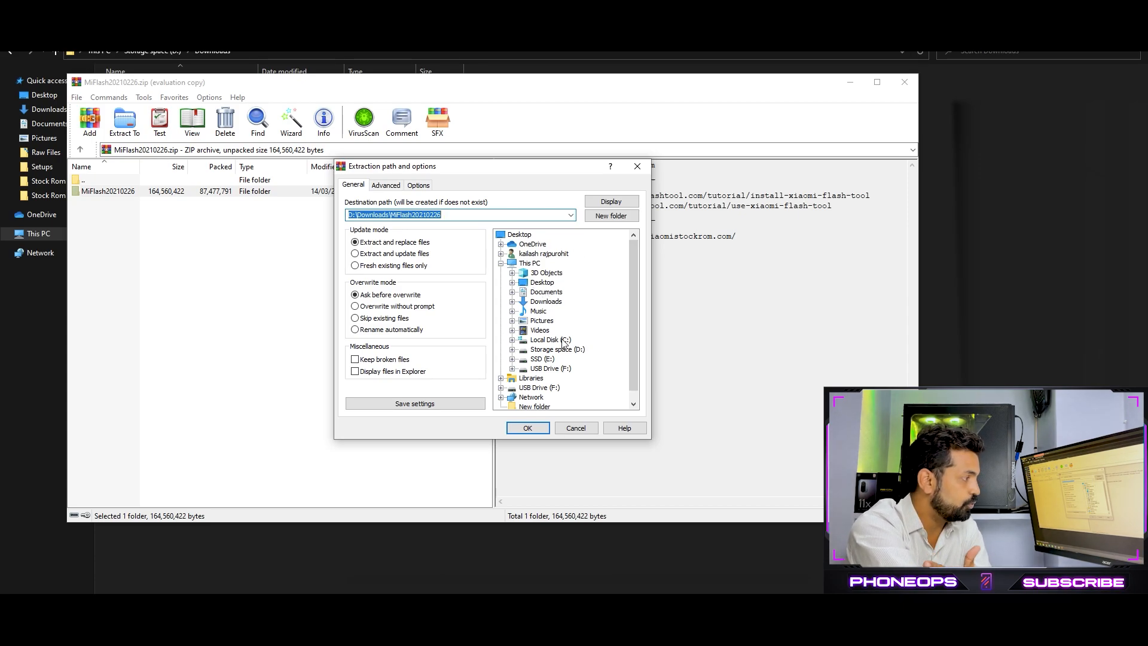
mouse_move(555, 356)
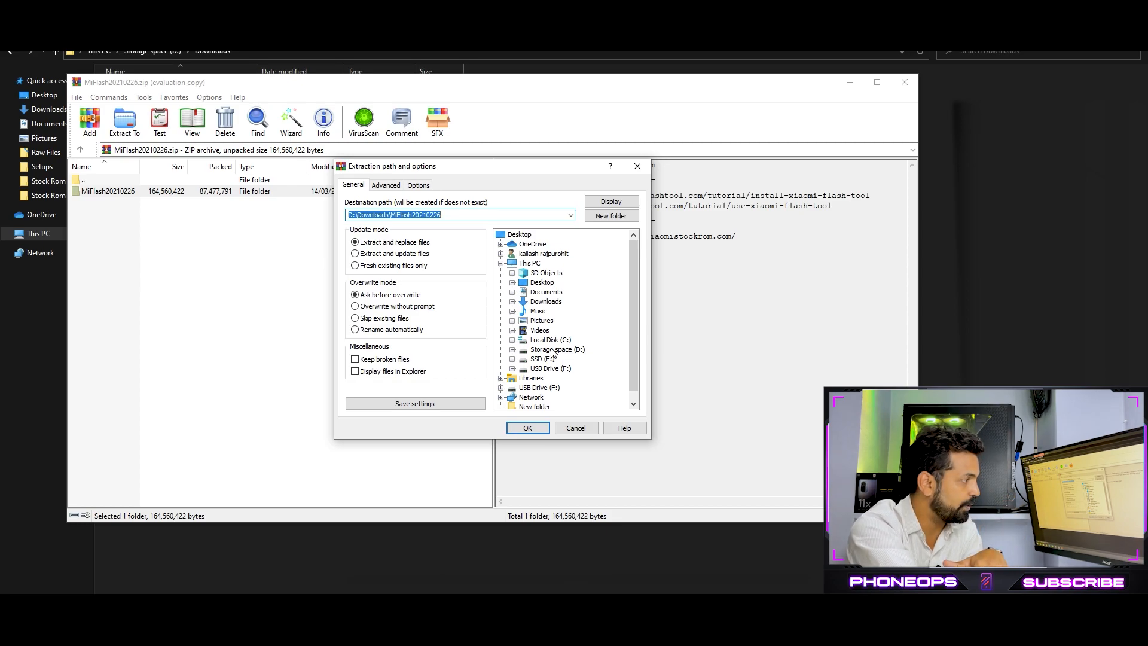
left_click(556, 349)
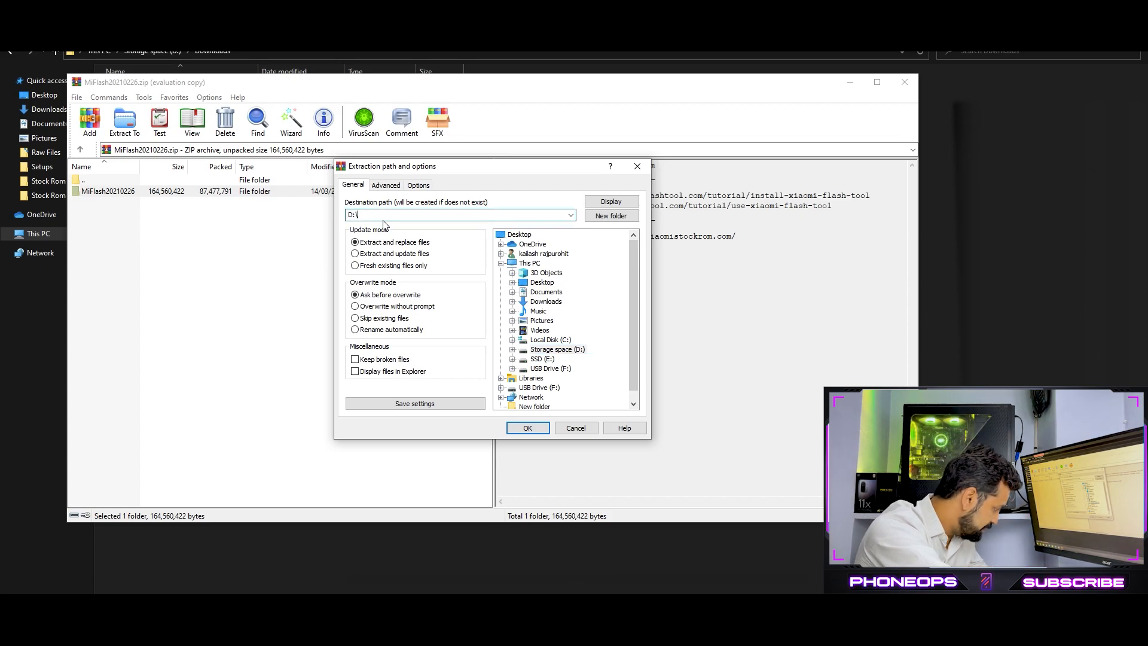
type("Flasht")
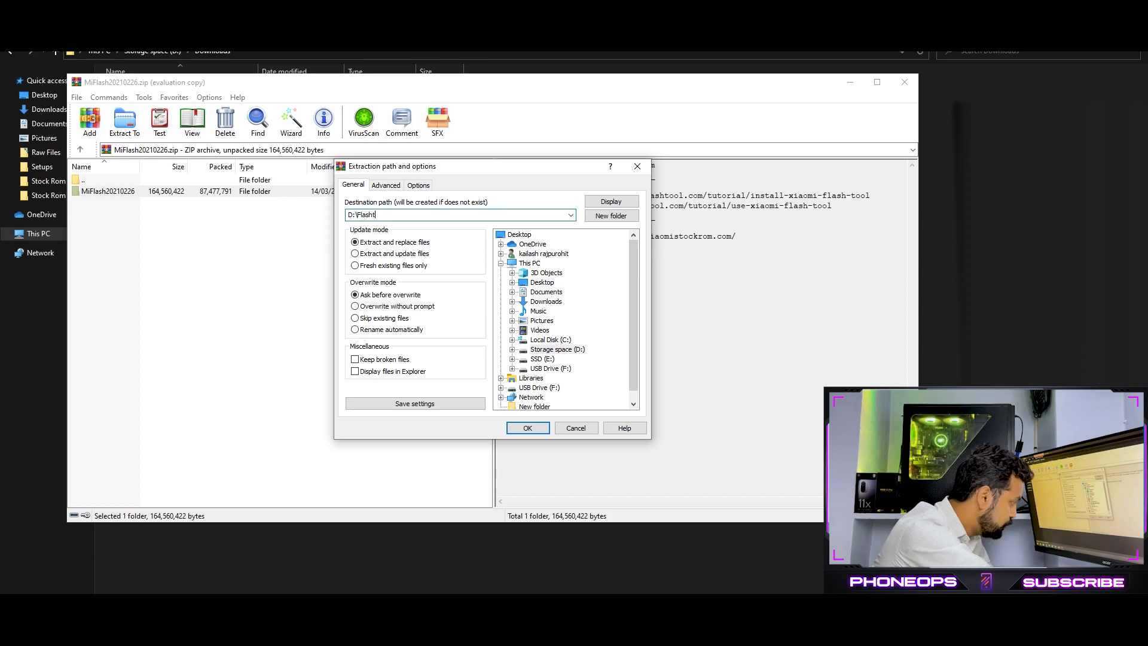
type("ool")
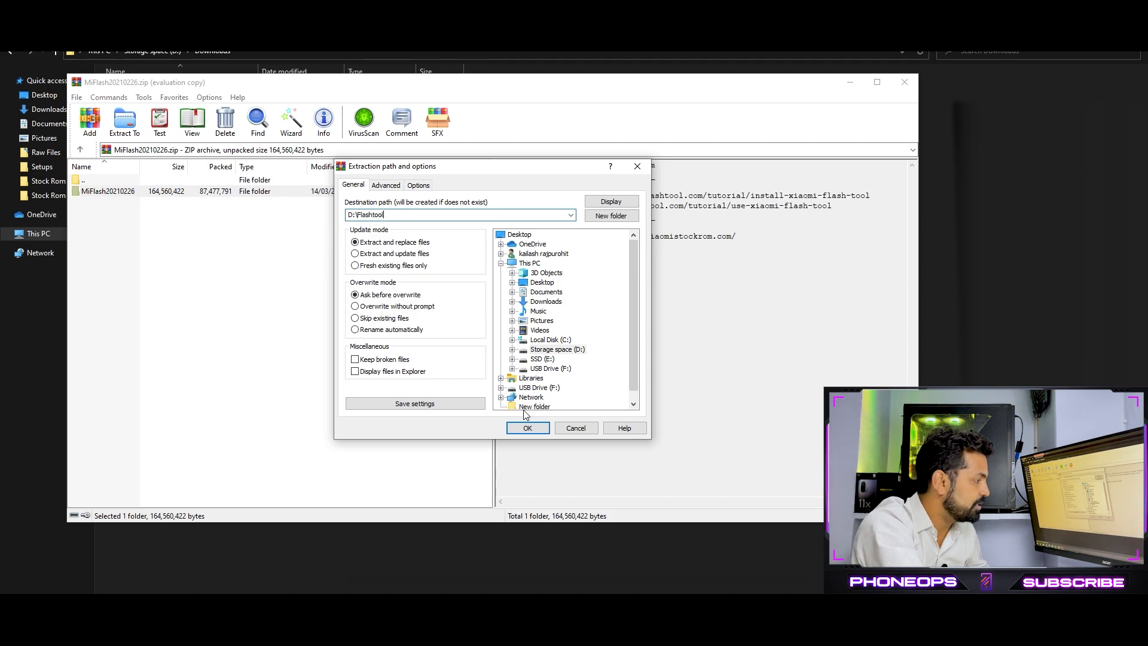
left_click(527, 428)
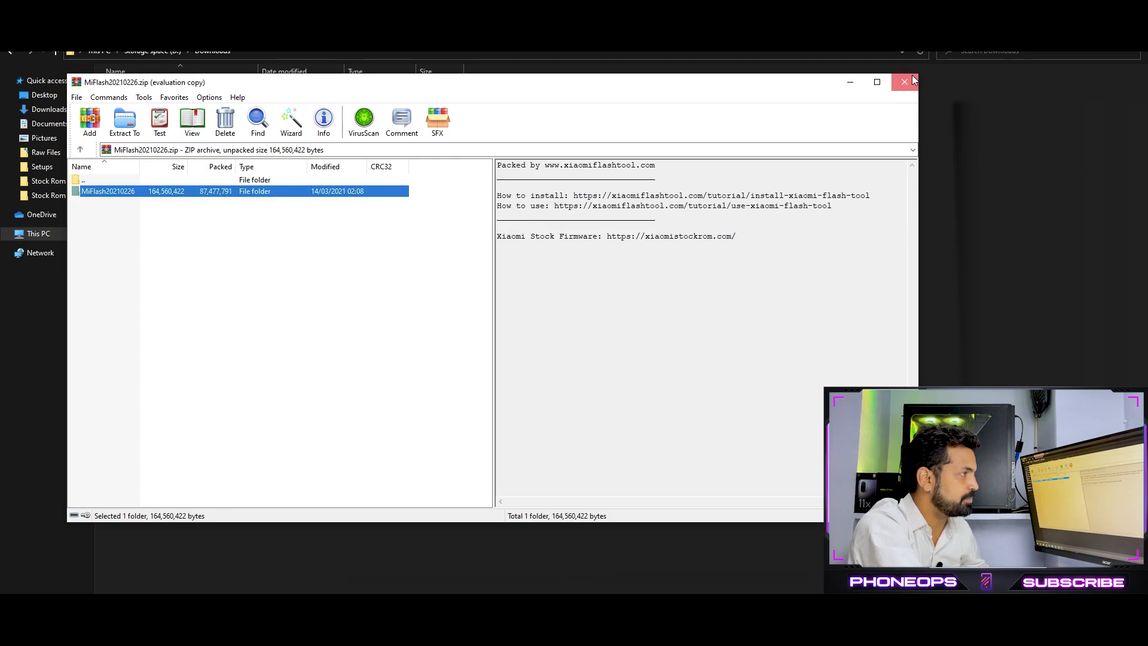
Close the archive and open the extracted MiFlash20210226 folder in D:\Flashtool
left_click(904, 82)
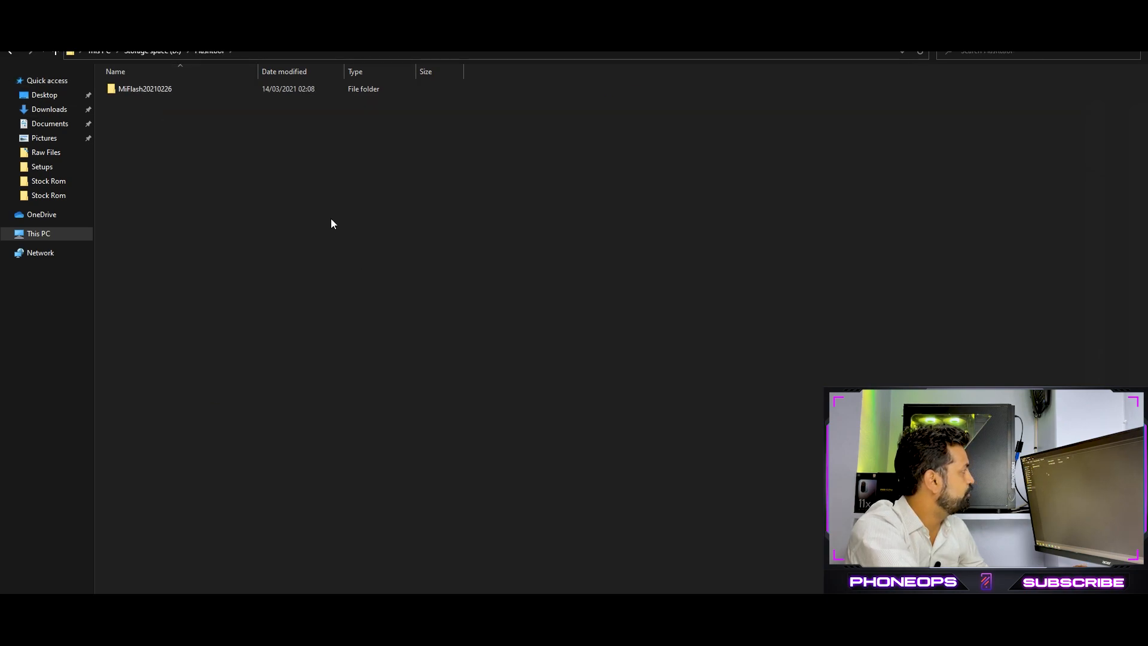
mouse_move(155, 88)
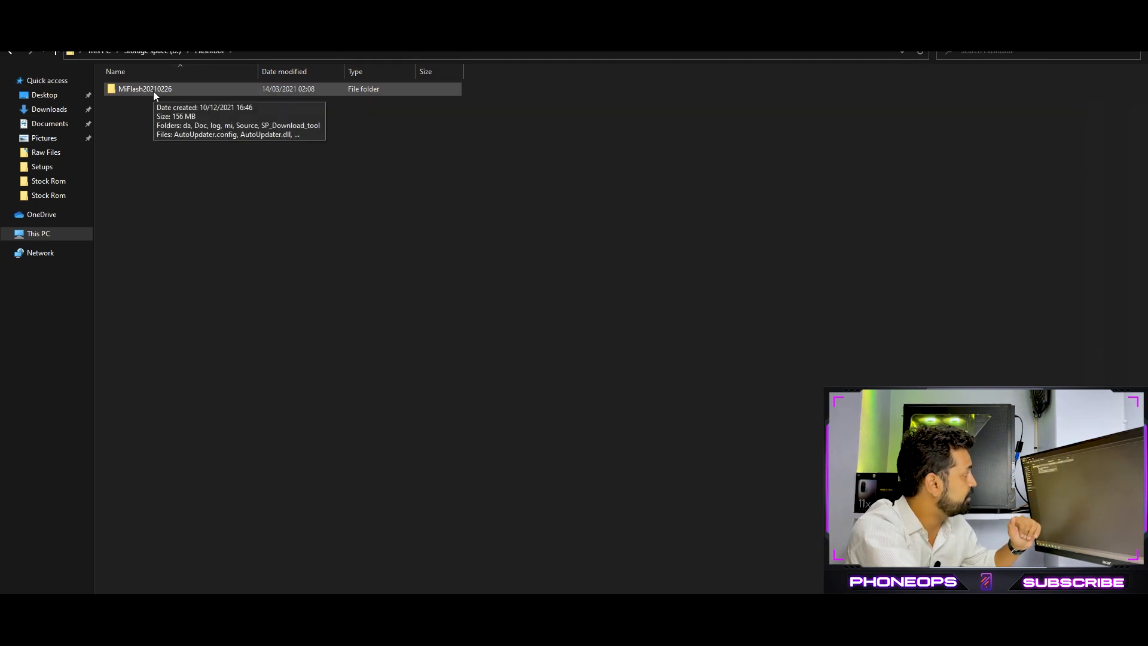
double_click(145, 88)
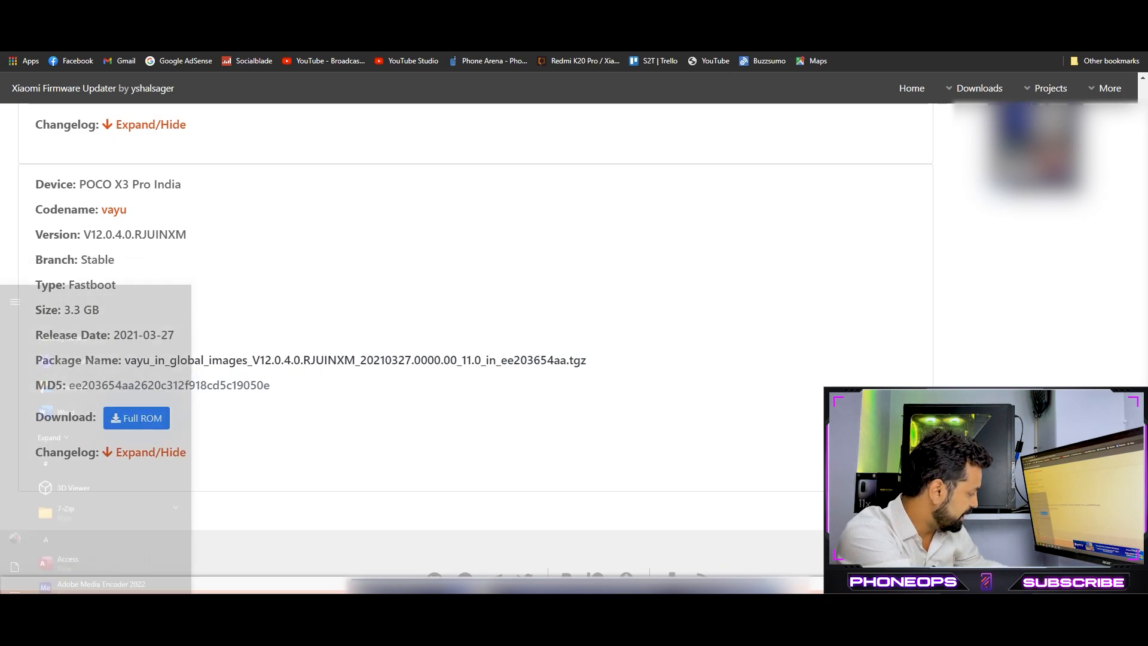
Search the Start menu for 'adv' to reach the Recovery page's advanced start-up
type("adv")
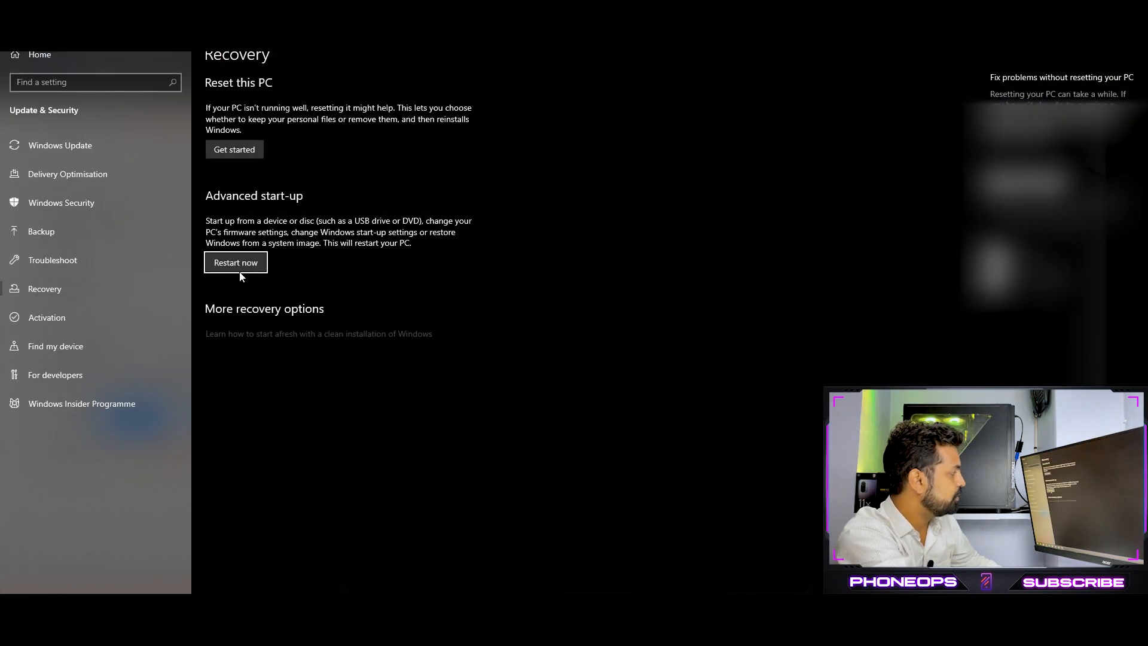
mouse_move(696, 227)
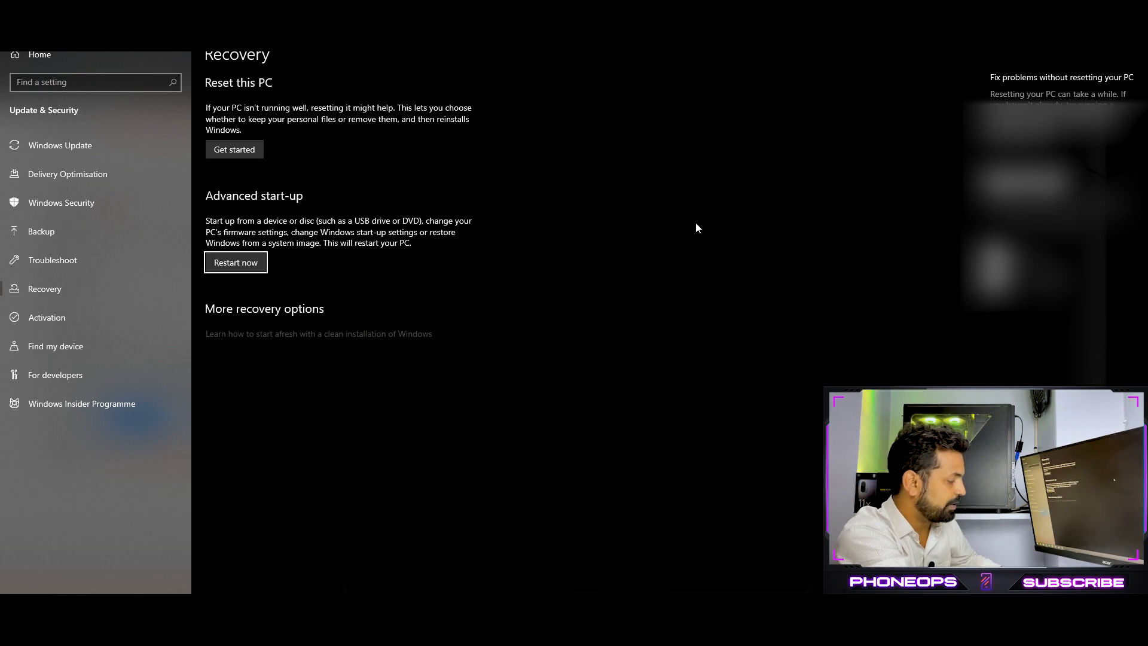
mouse_move(685, 243)
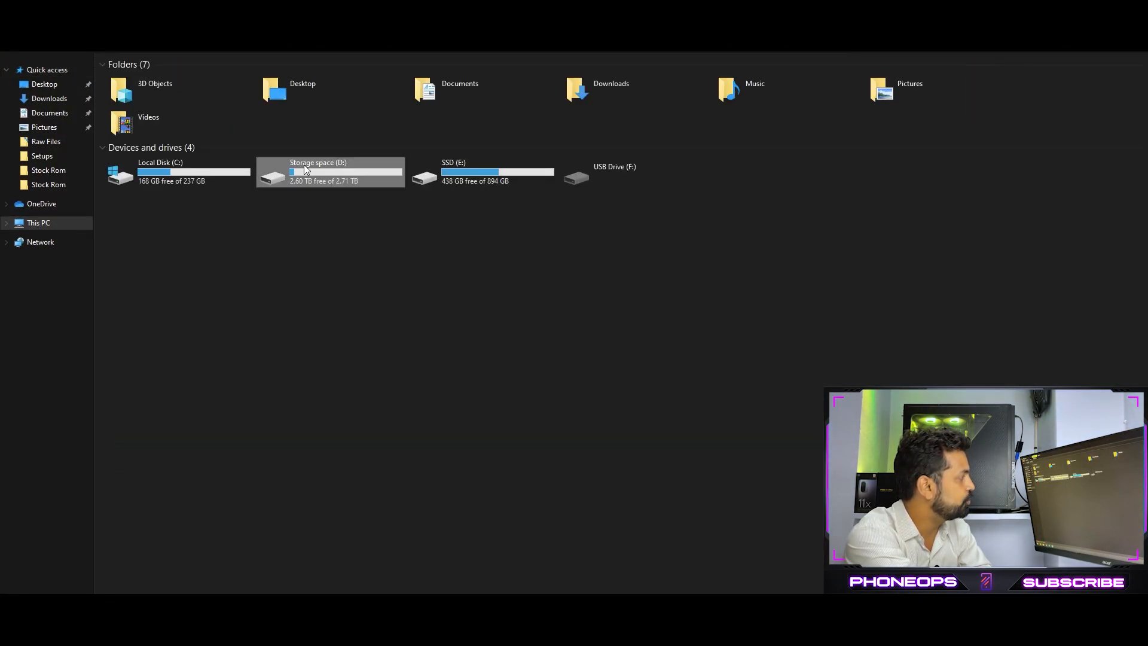
Launch XiaoMiFlash.exe from D:\MiFlash20210226 and allow it through the UAC prompt
double_click(317, 172)
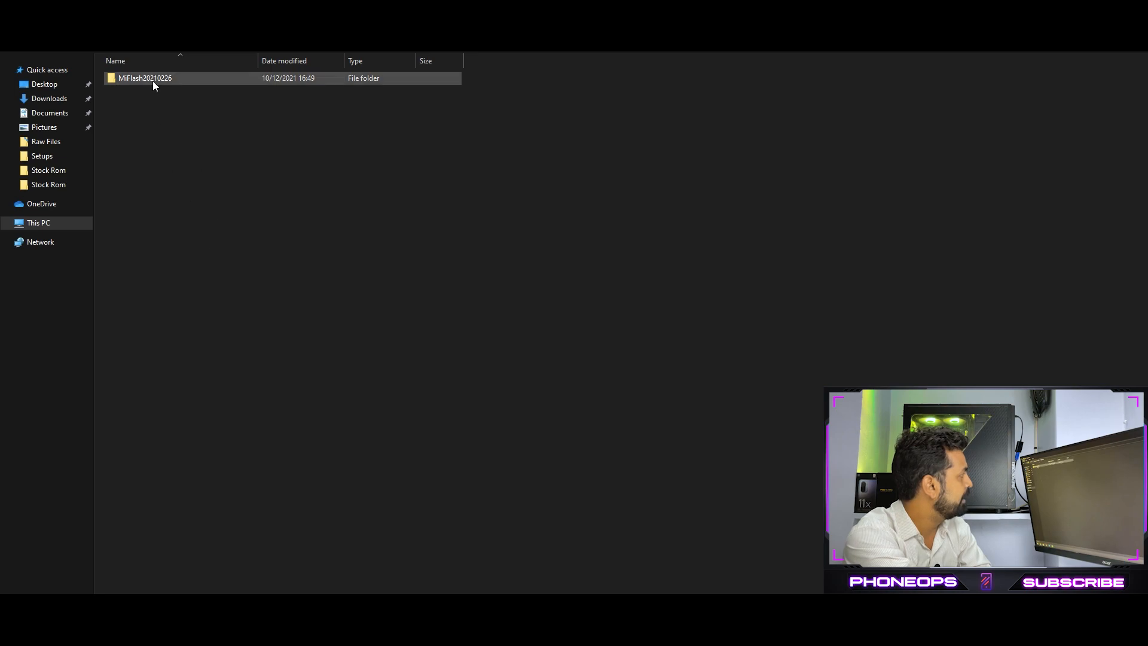
double_click(144, 78)
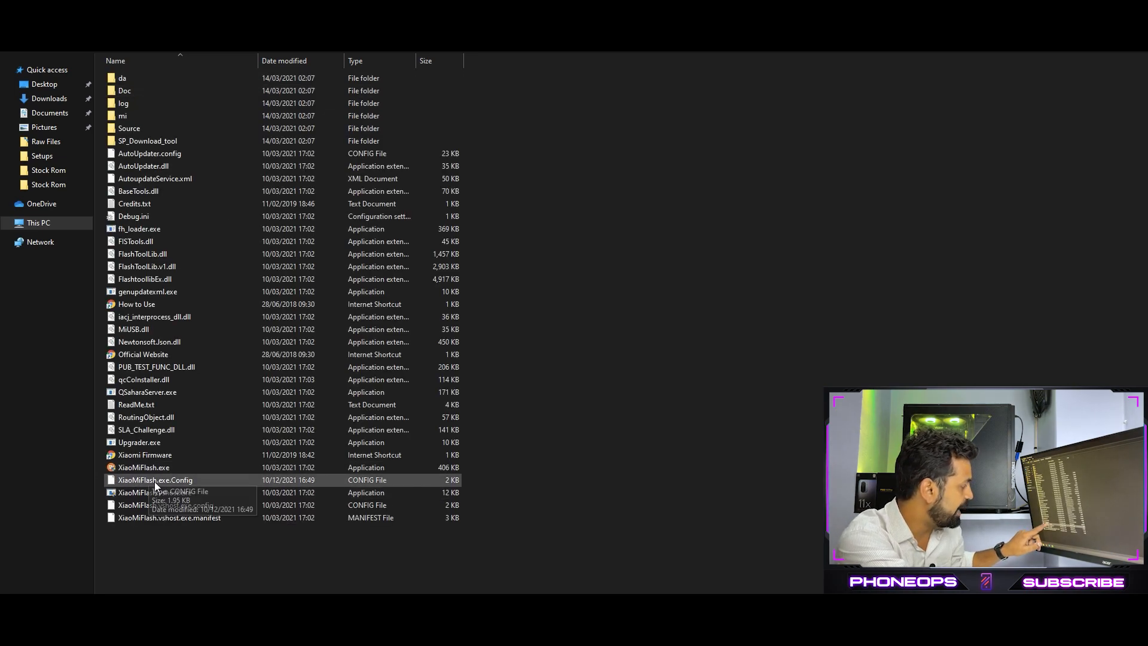
double_click(144, 467)
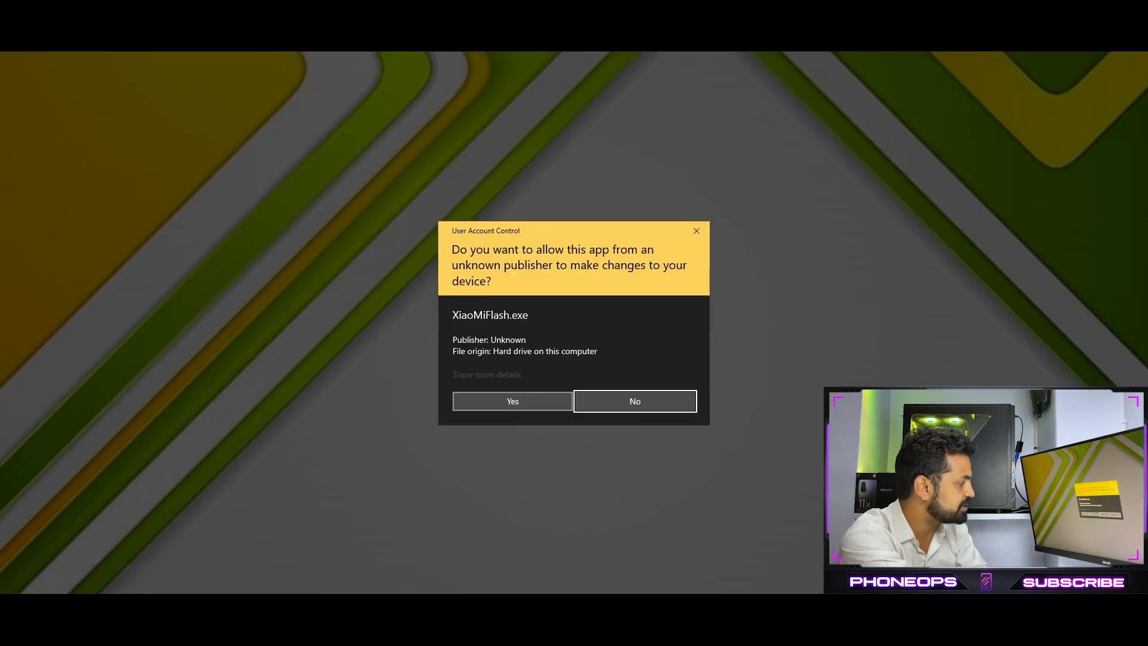
left_click(512, 400)
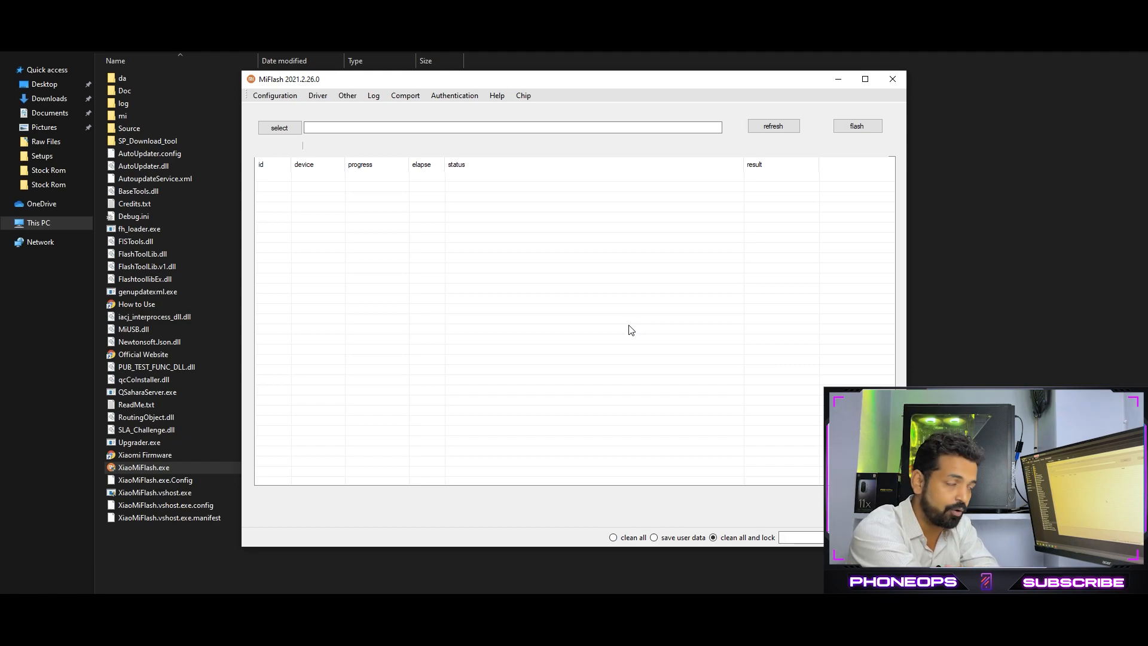
Install MiFlash's phone drivers, accepting each unsigned-driver warning and the completion notice
left_click(318, 96)
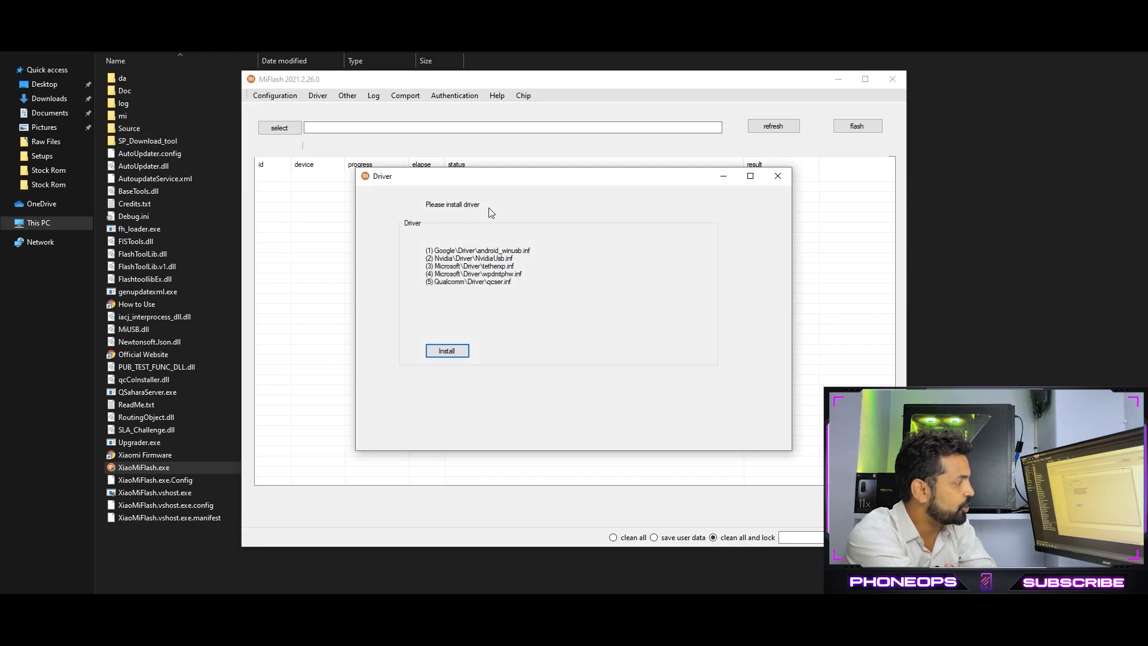
left_click(446, 350)
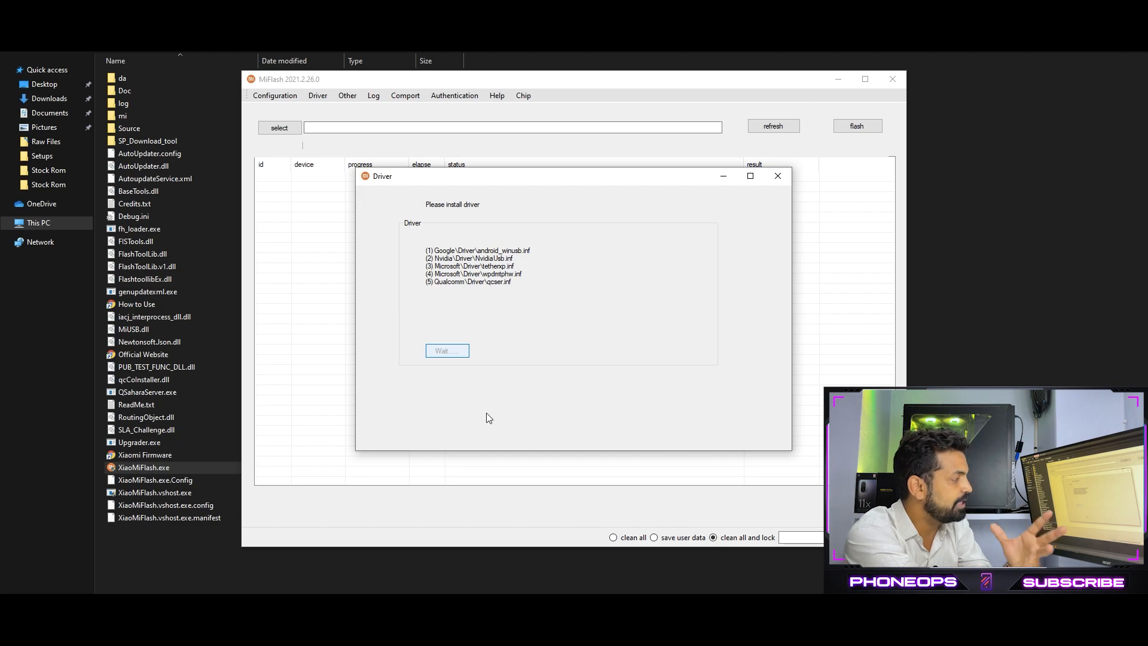
left_click(446, 350)
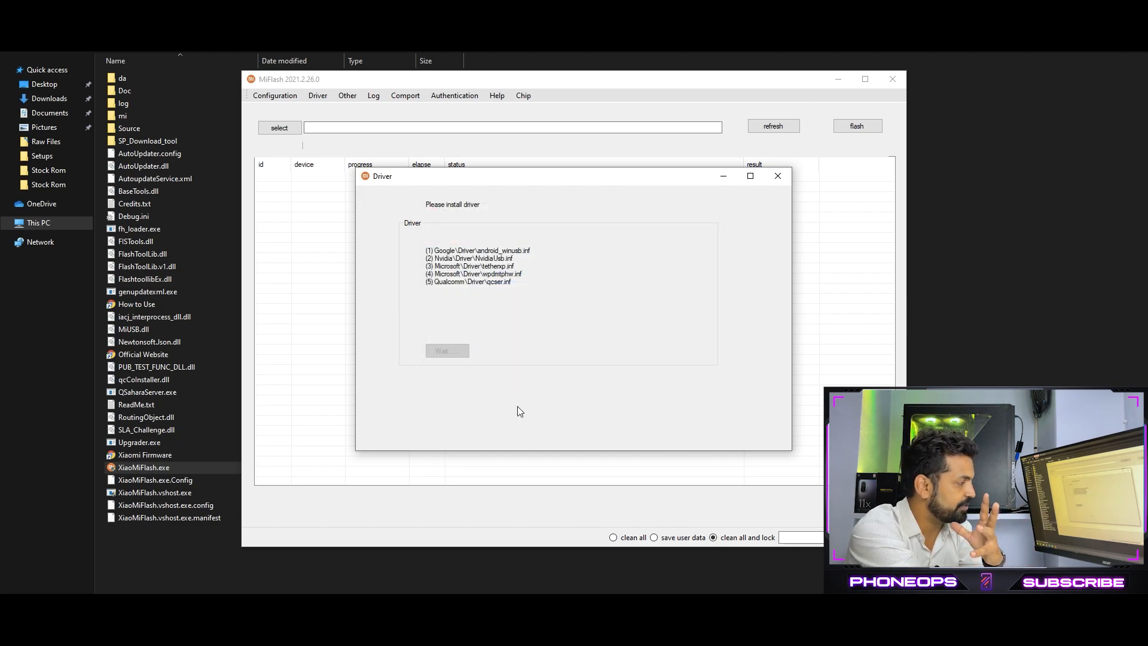
mouse_move(509, 353)
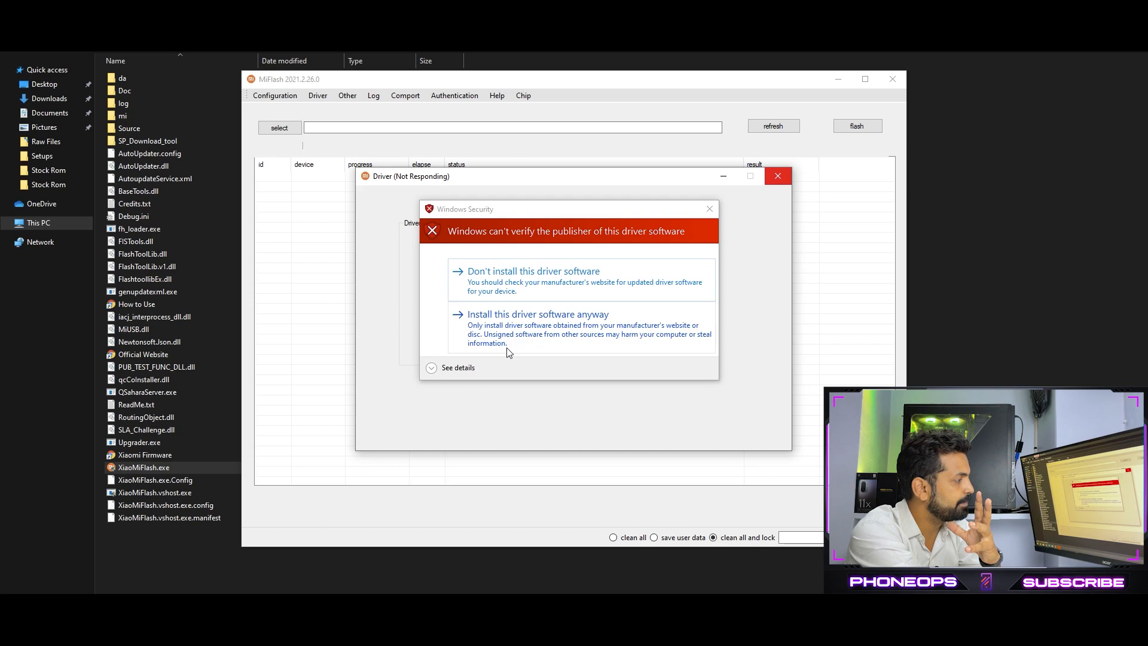
left_click(536, 315)
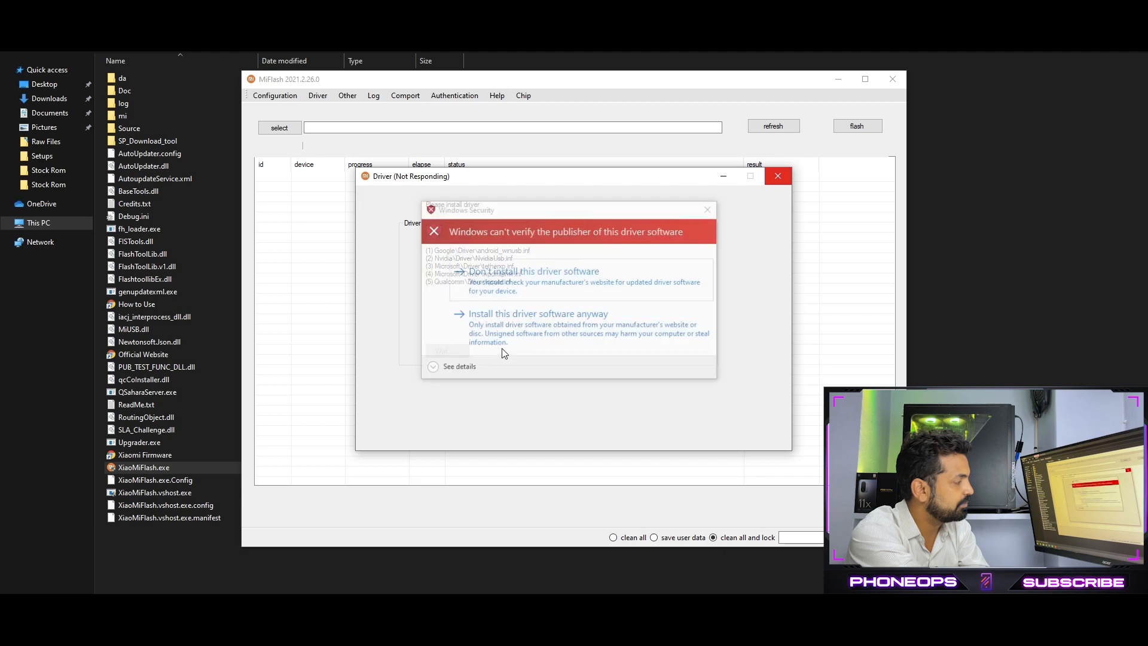
left_click(538, 314)
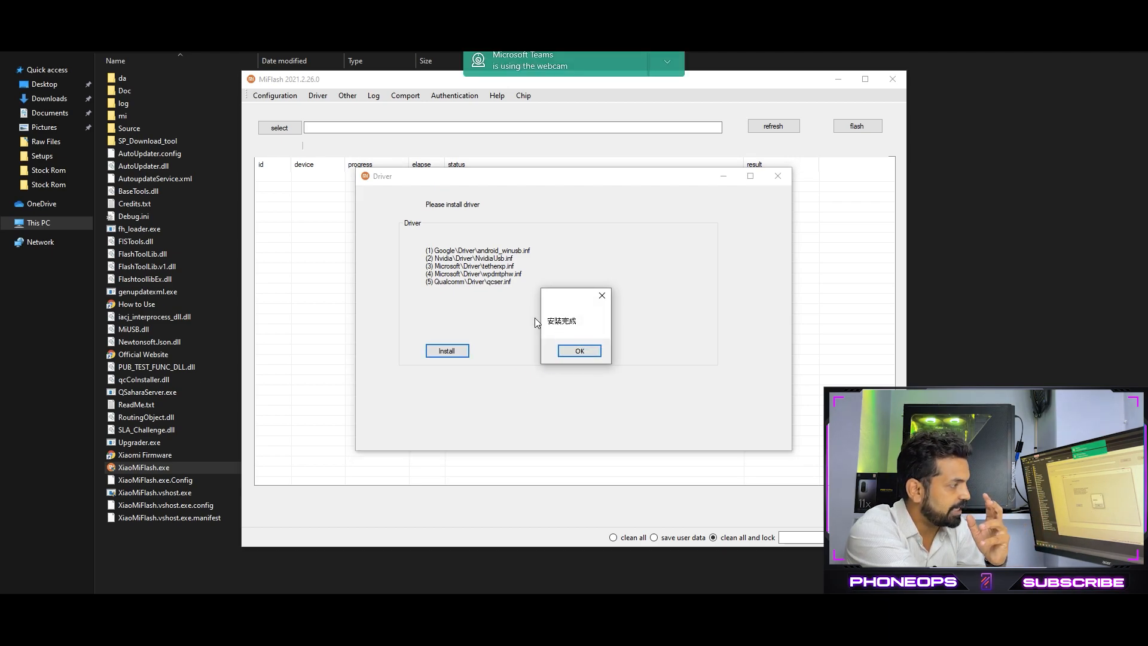
left_click(579, 350)
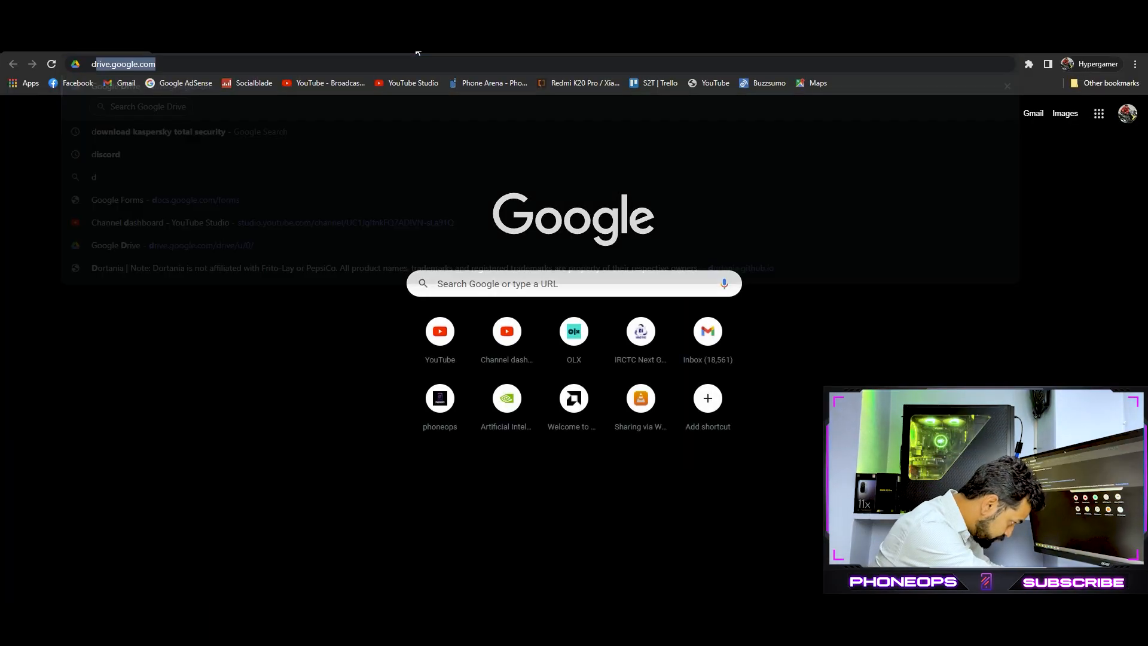
Search the web for 'download mi 11x stock rom' from the address bar
type("dowload mi 11x s")
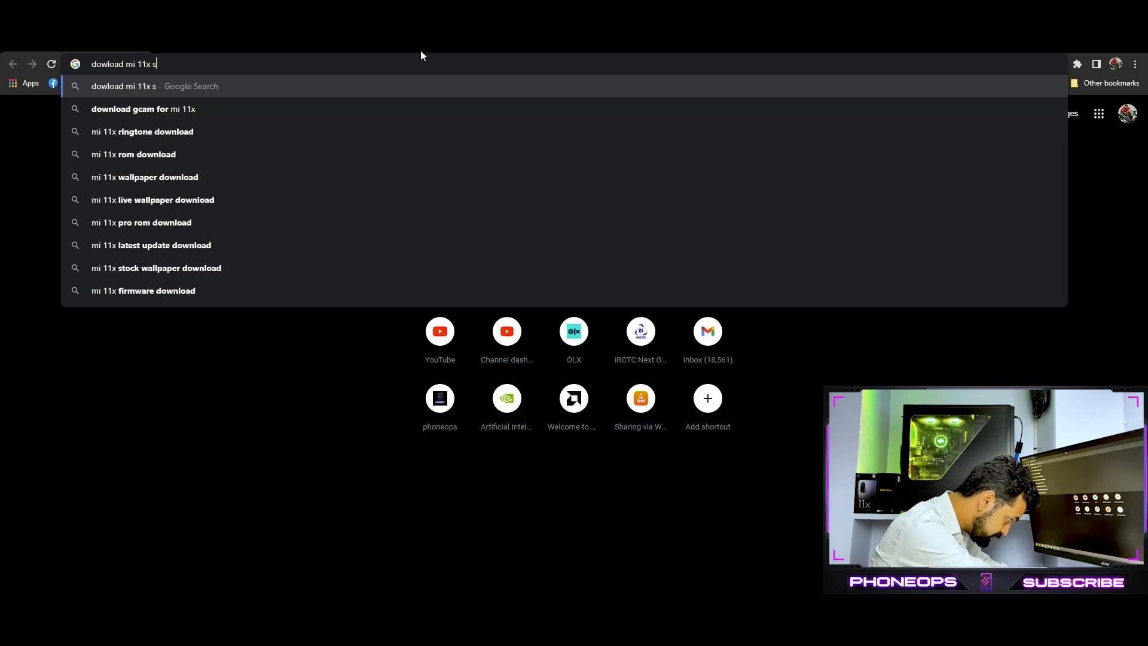
type("tock")
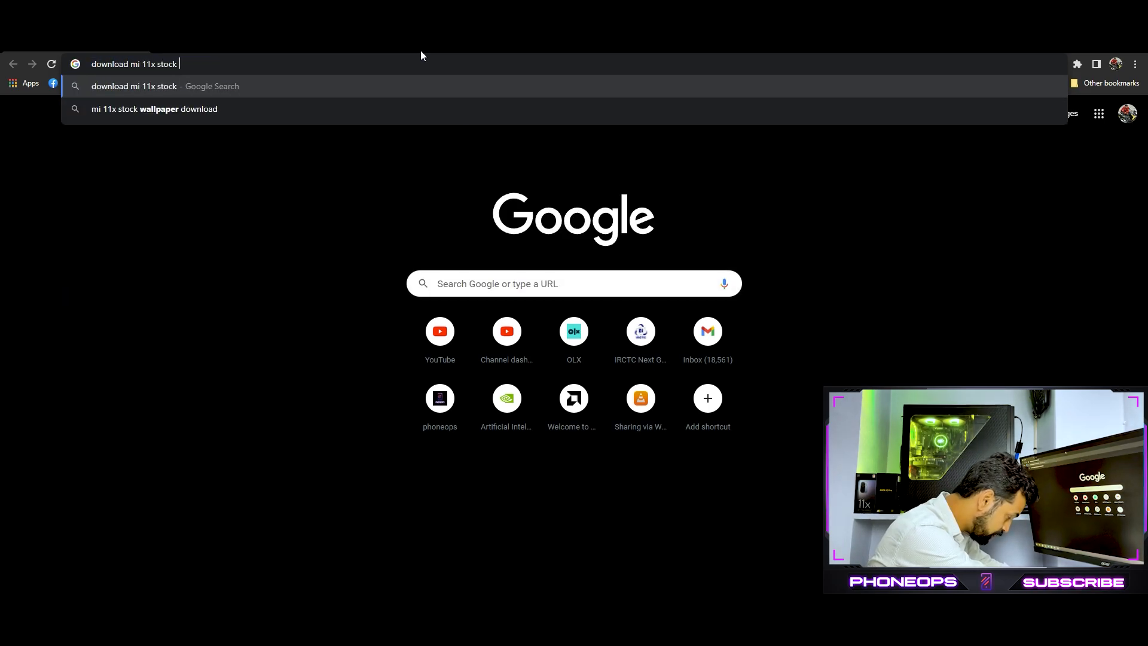
type("ro")
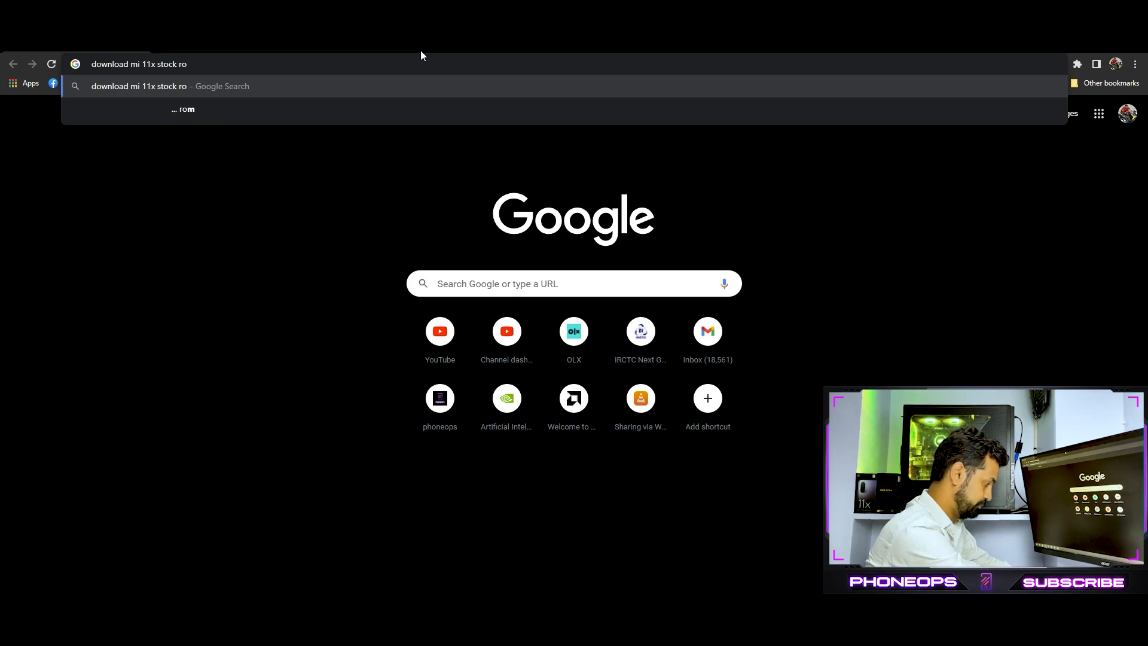
key("Return")
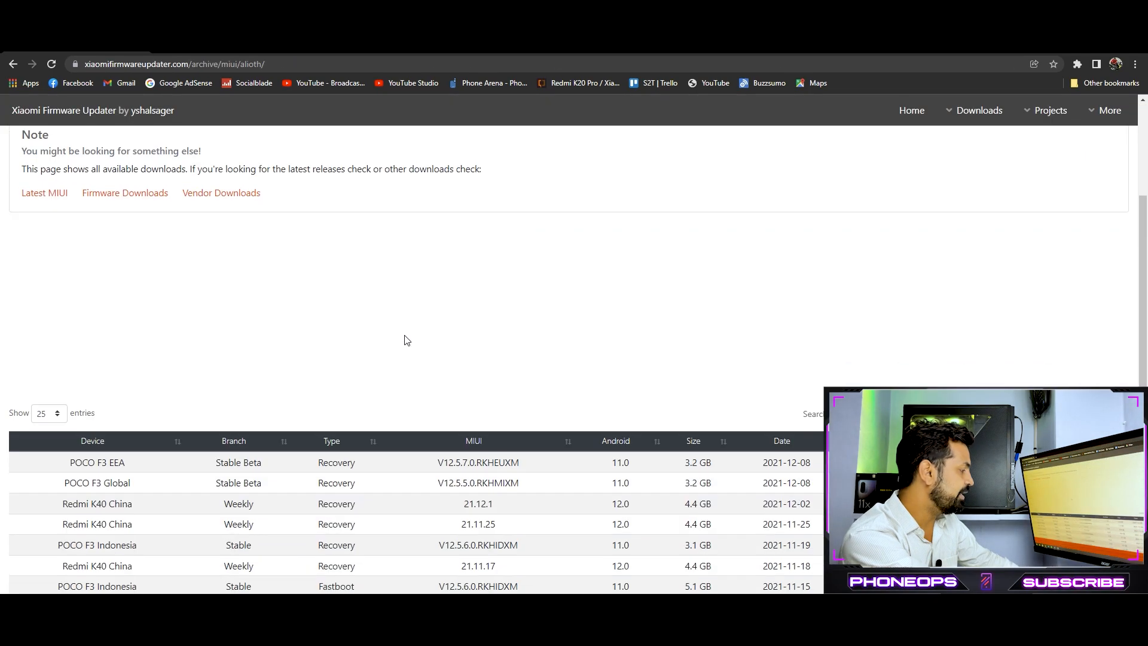
Download the Mi 11X India Stable V12.5.5.0.RKHINXM ROM from the alioth archive table
scroll("down", 3)
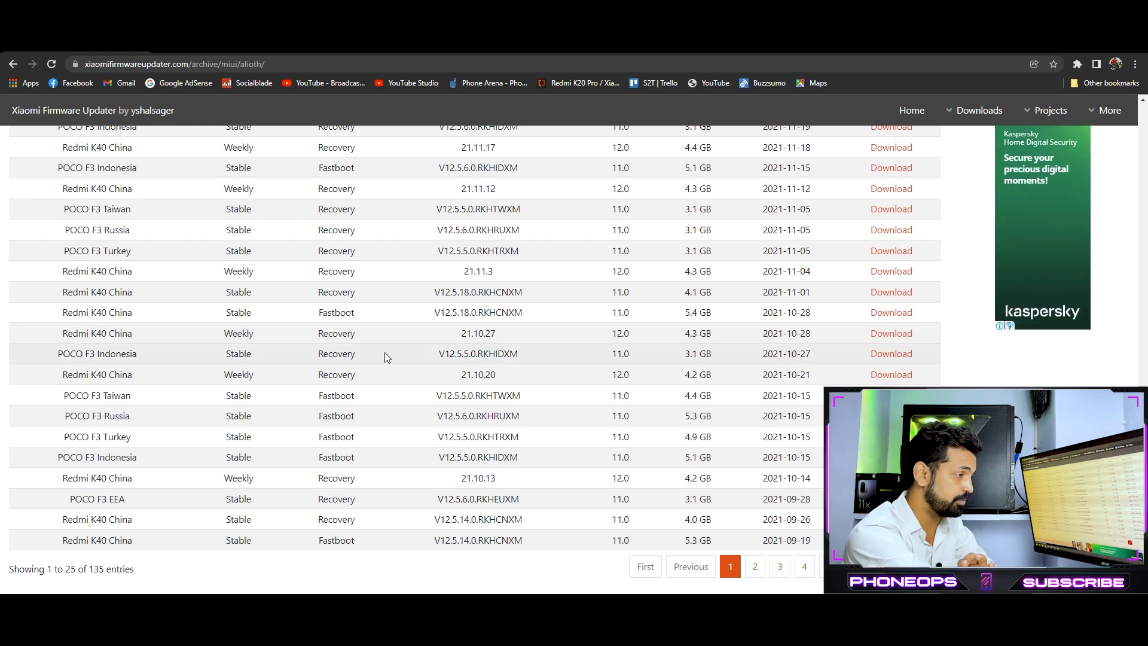
scroll("up", 3)
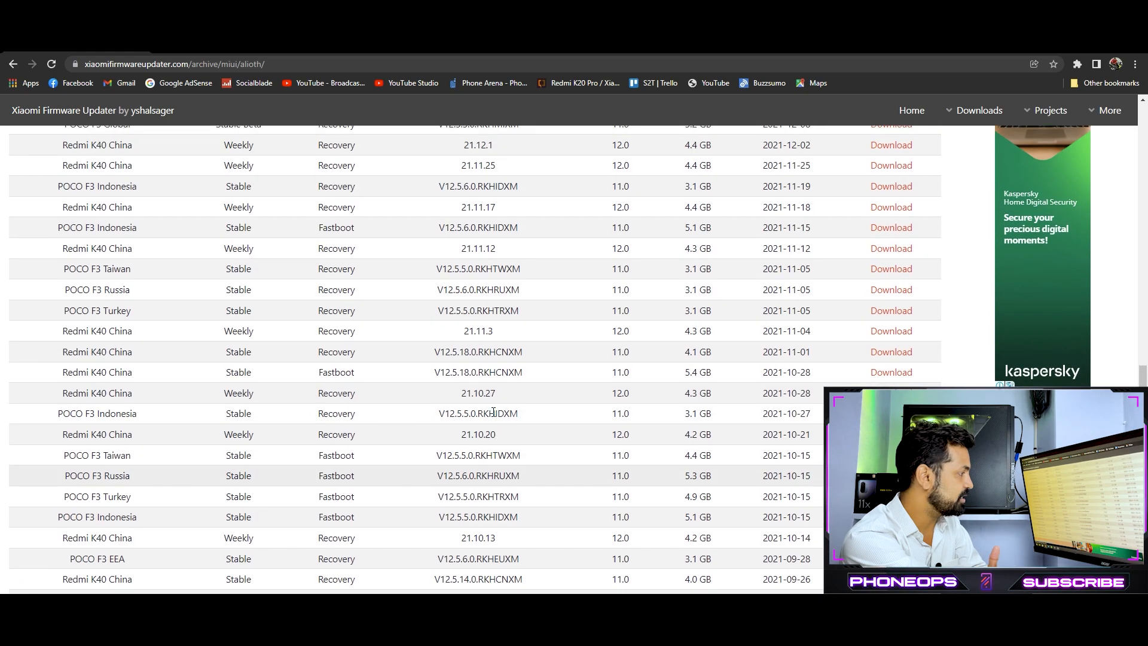
scroll("up", 3)
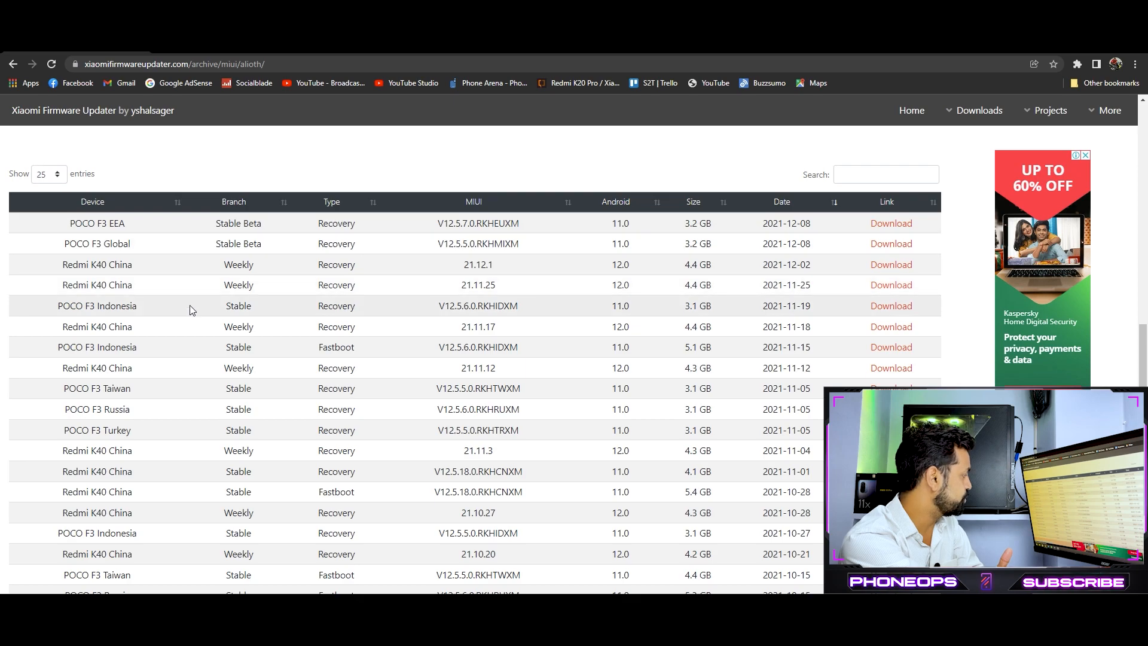
scroll("down", 3)
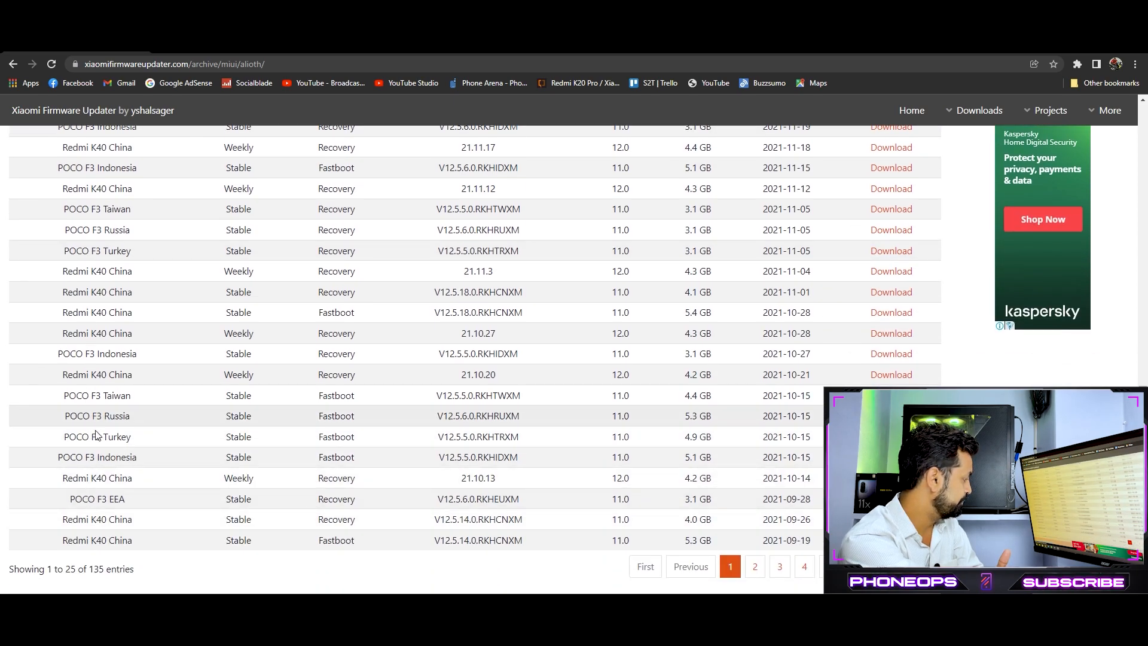
mouse_move(732, 555)
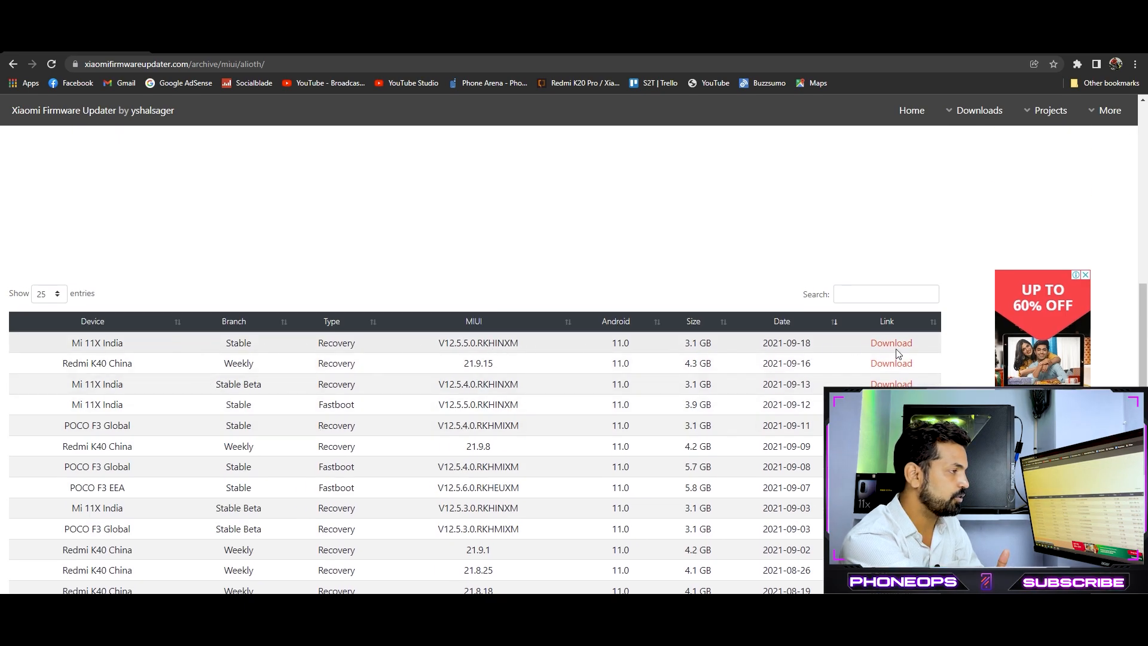
left_click(889, 343)
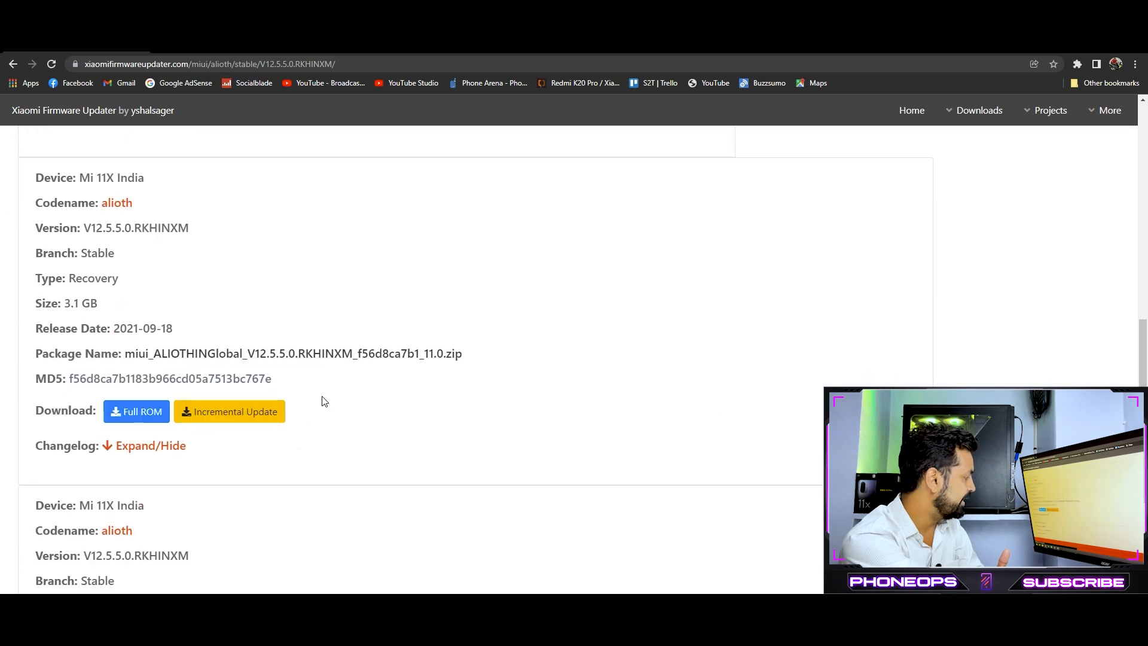
scroll("down", 3)
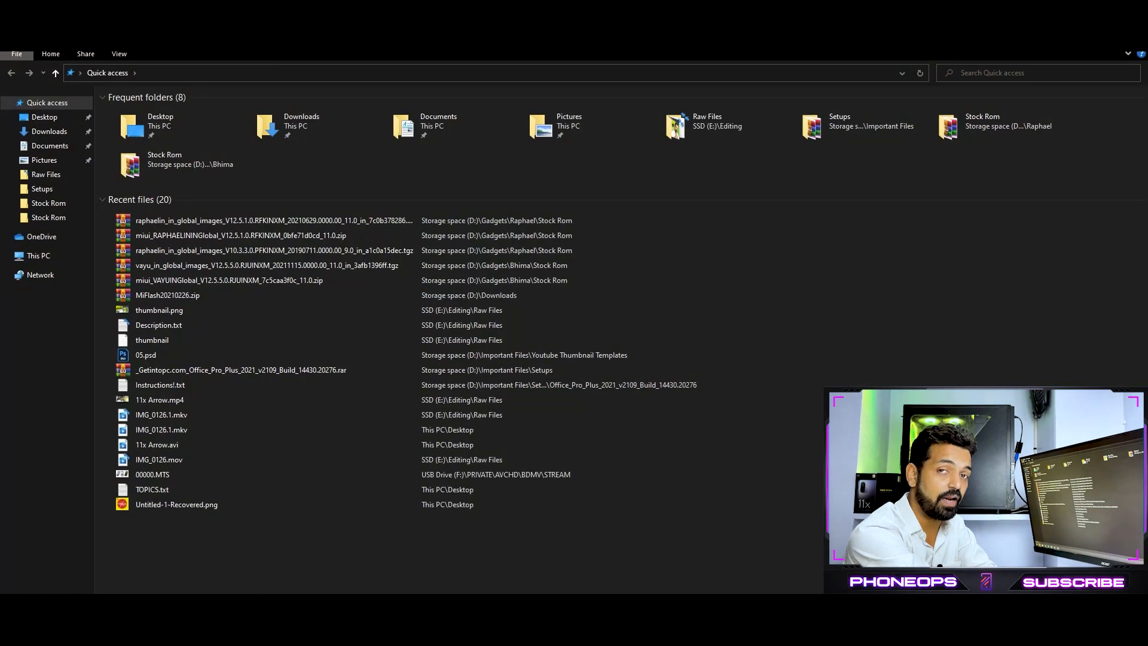
Browse This PC > D: > Gadgets > Alioth > Stock Rom and select the V12.5.5.0 miui zip
left_click(39, 255)
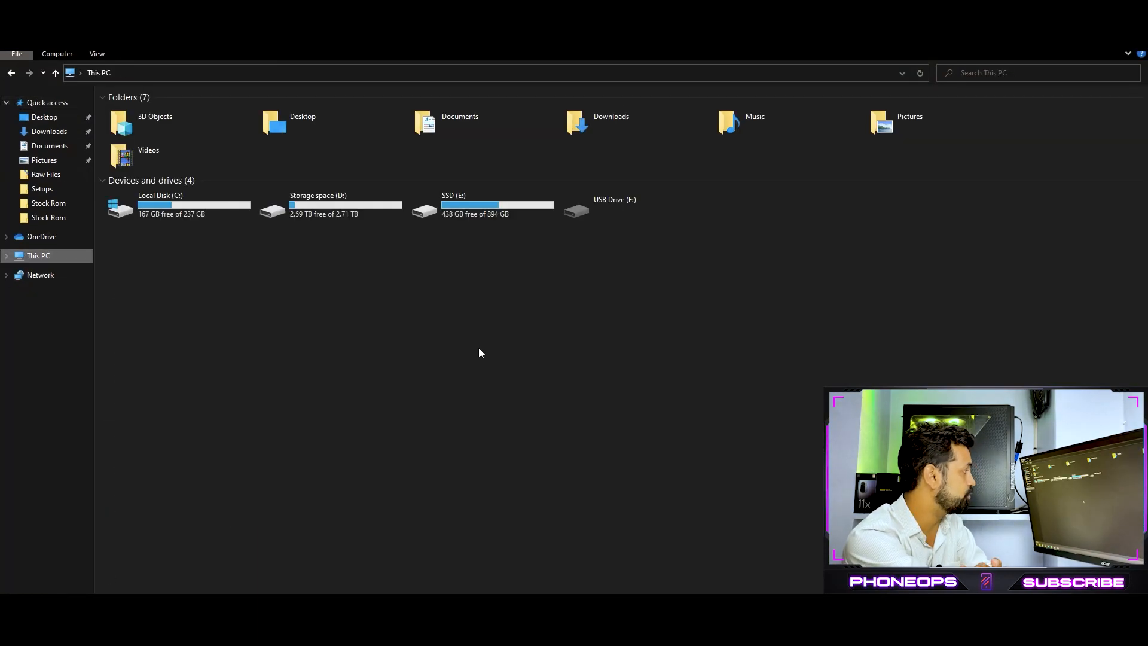
double_click(318, 204)
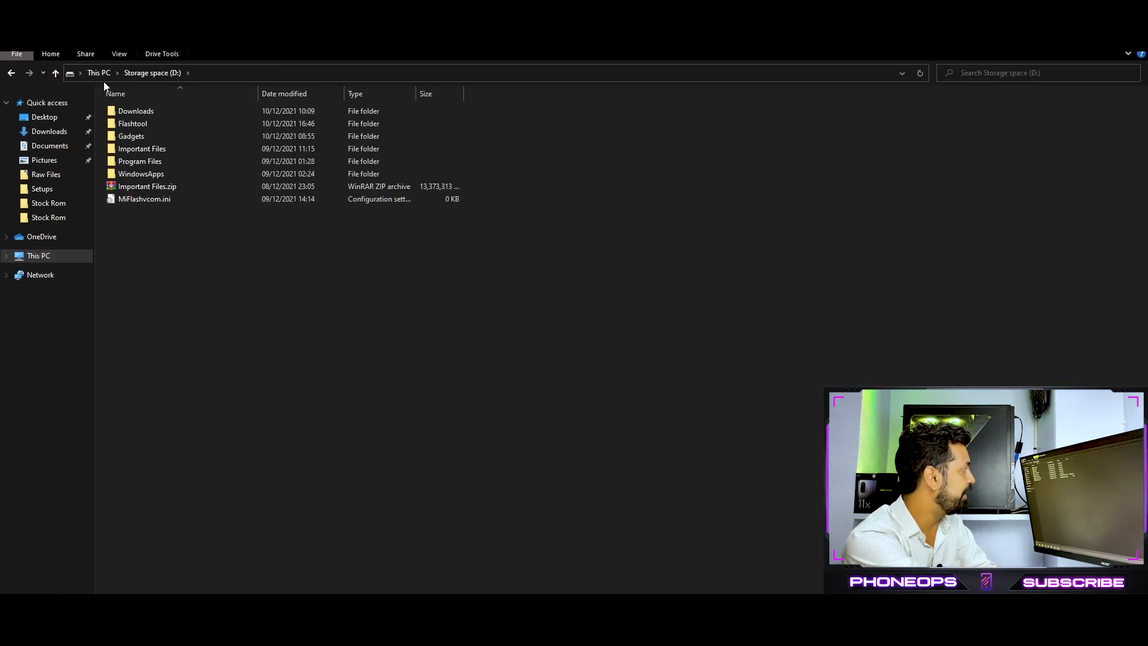
double_click(131, 137)
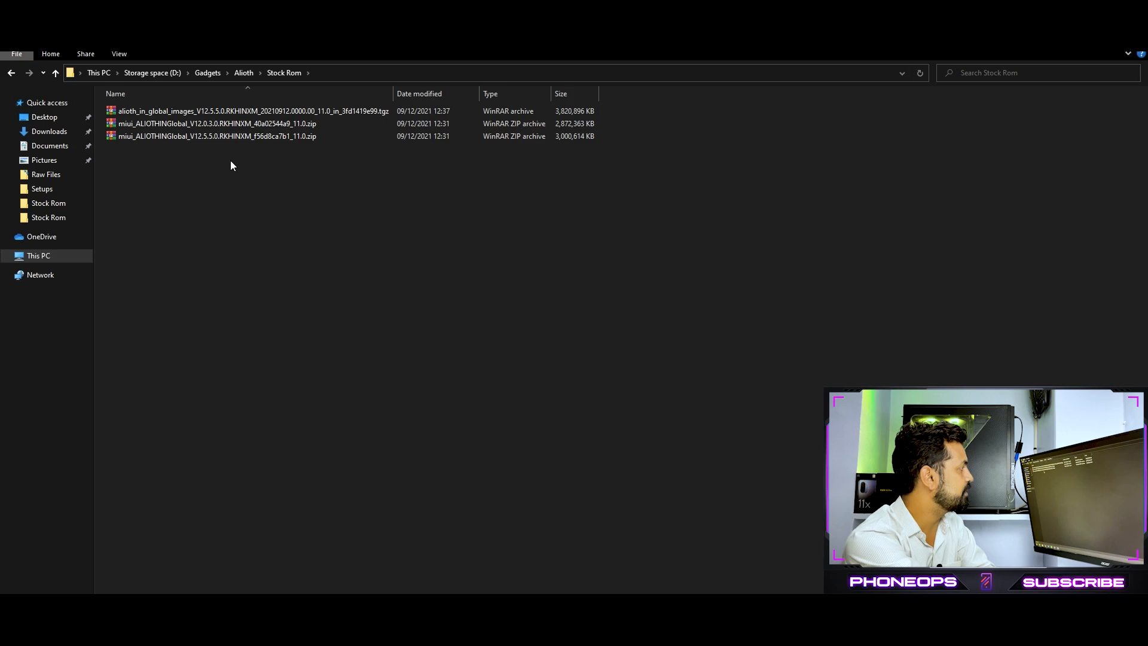
left_click(217, 136)
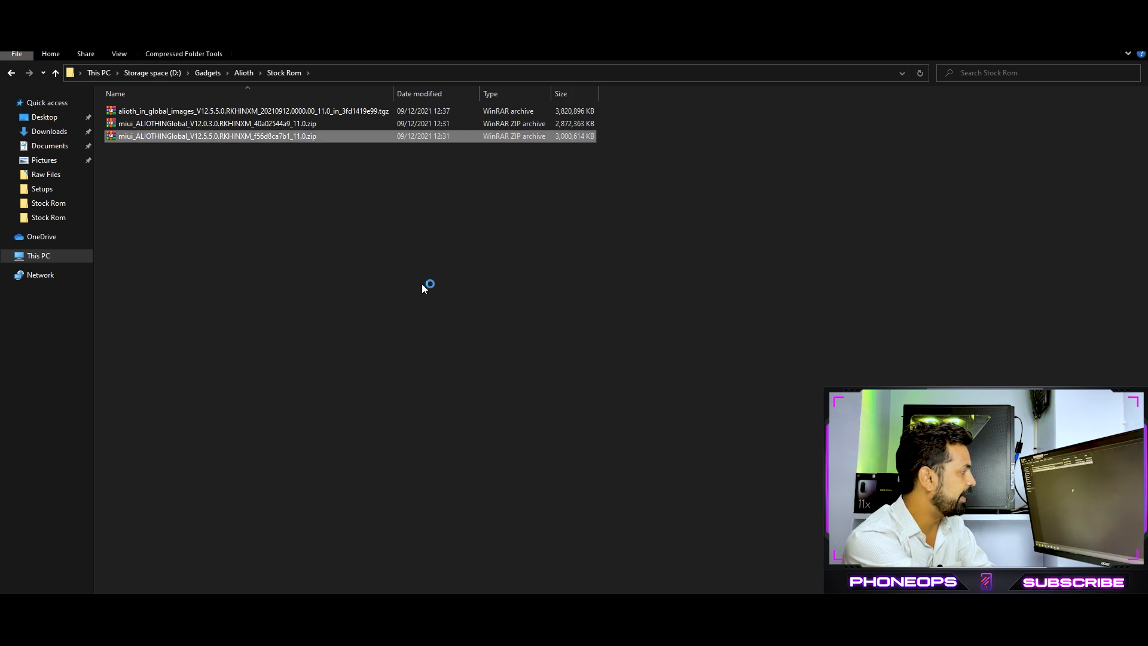
Peek inside the miui V12.5.5.0 zip in WinRAR and close it again
double_click(212, 136)
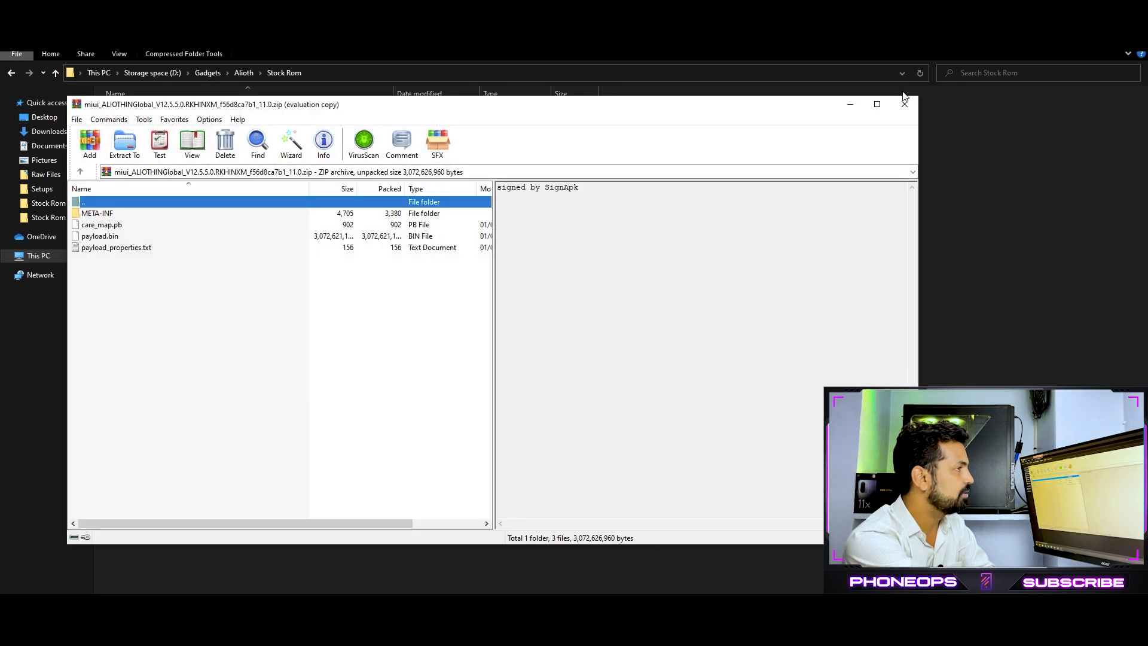
left_click(904, 104)
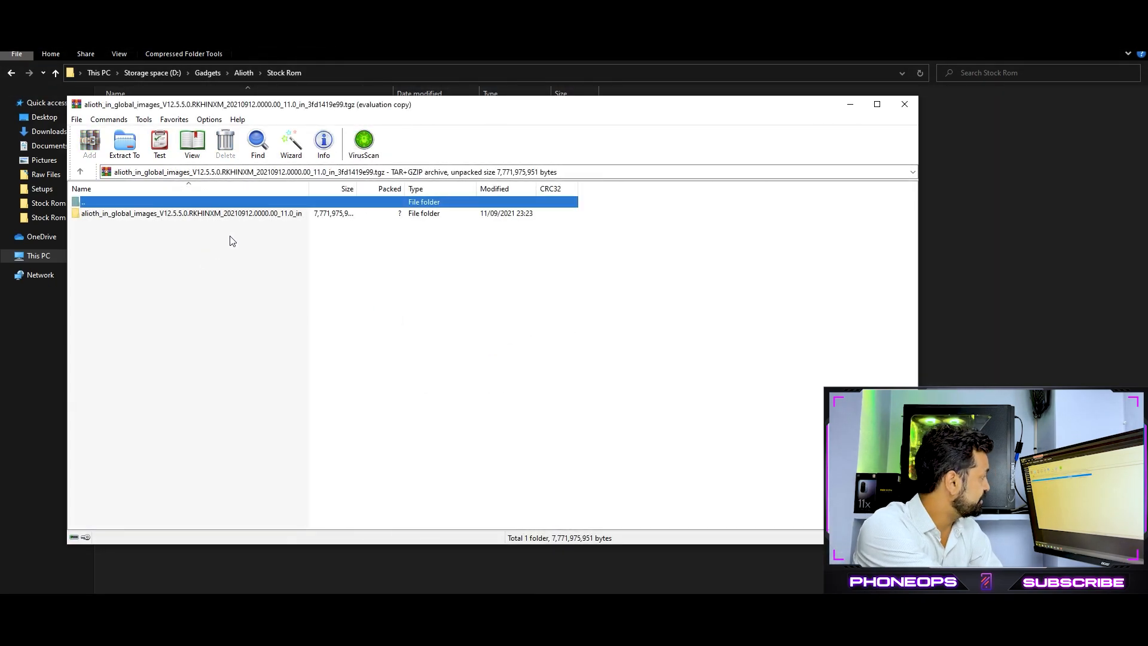
Extract the alioth images folder to D:\Flashtool\MiFlash20210226 via Extract To
left_click(190, 213)
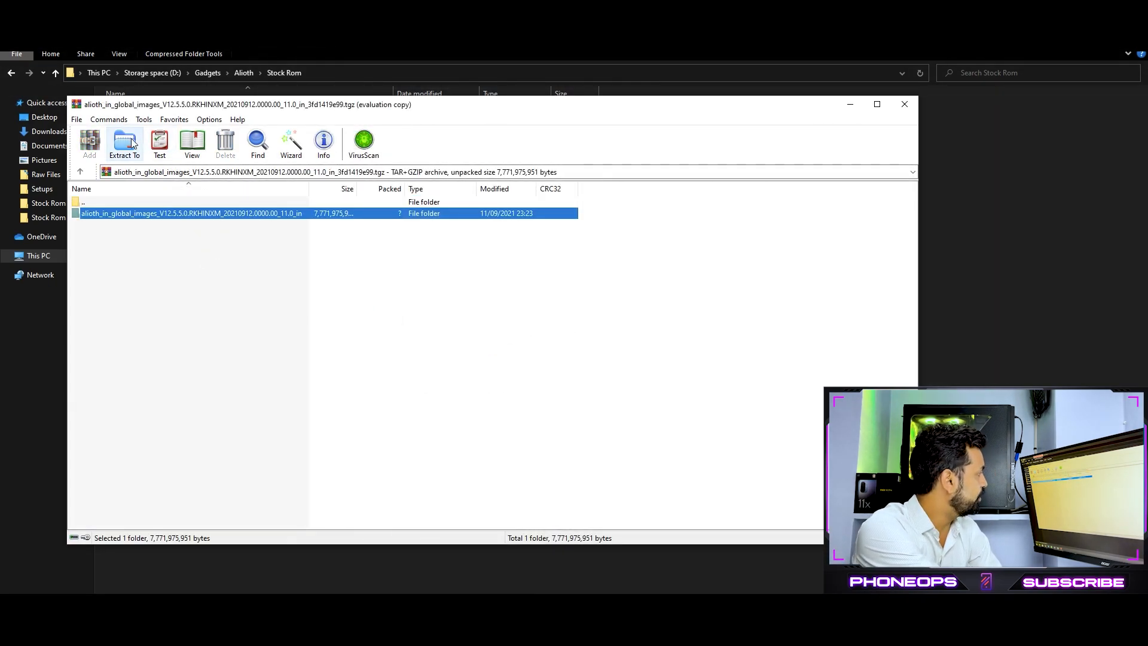
left_click(123, 143)
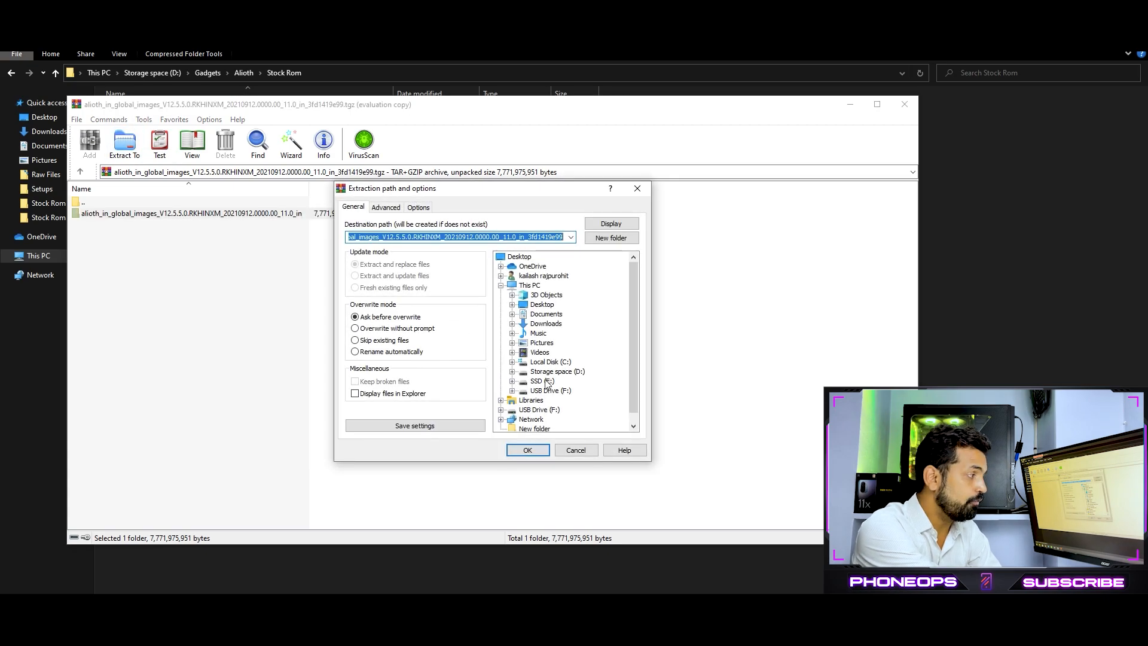
left_click(554, 381)
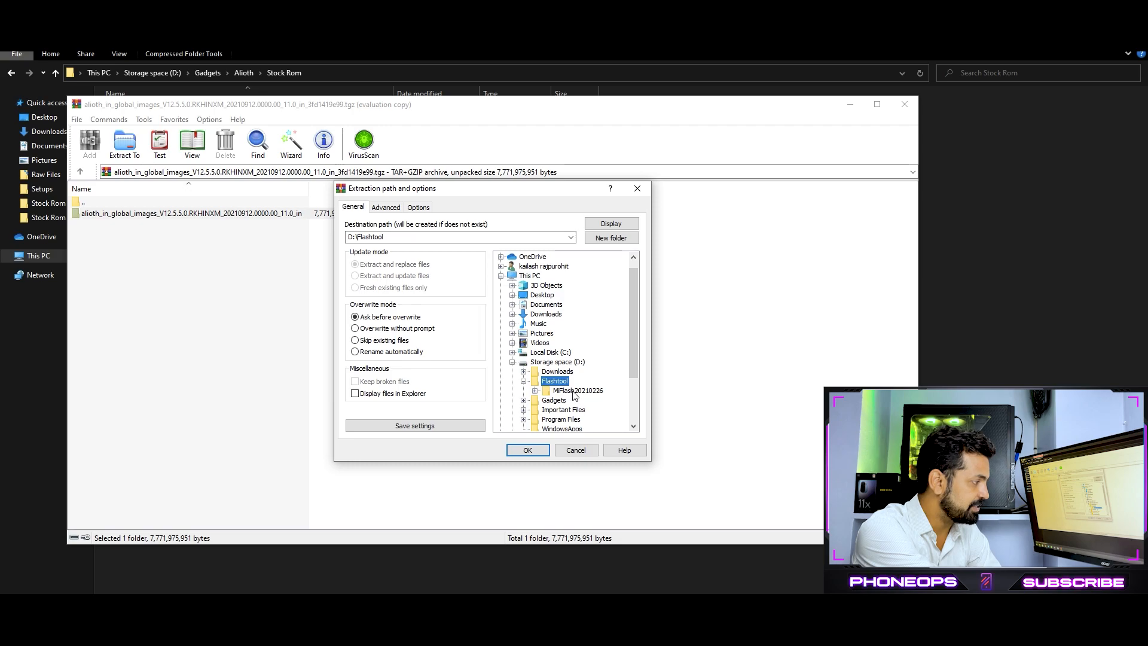
left_click(577, 390)
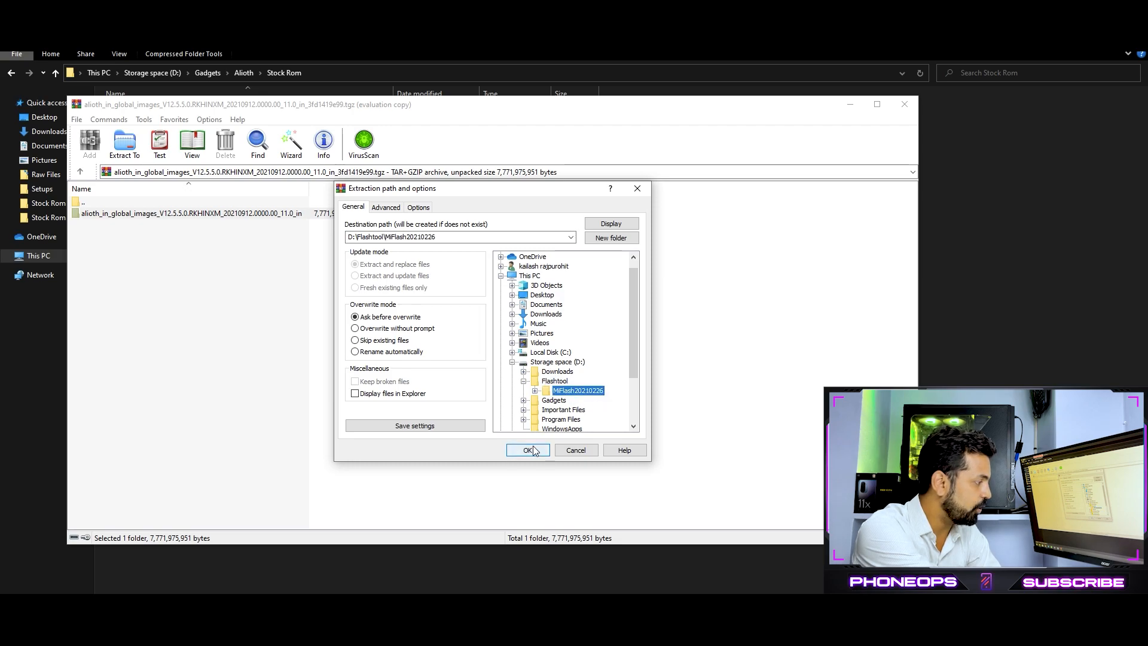
left_click(528, 449)
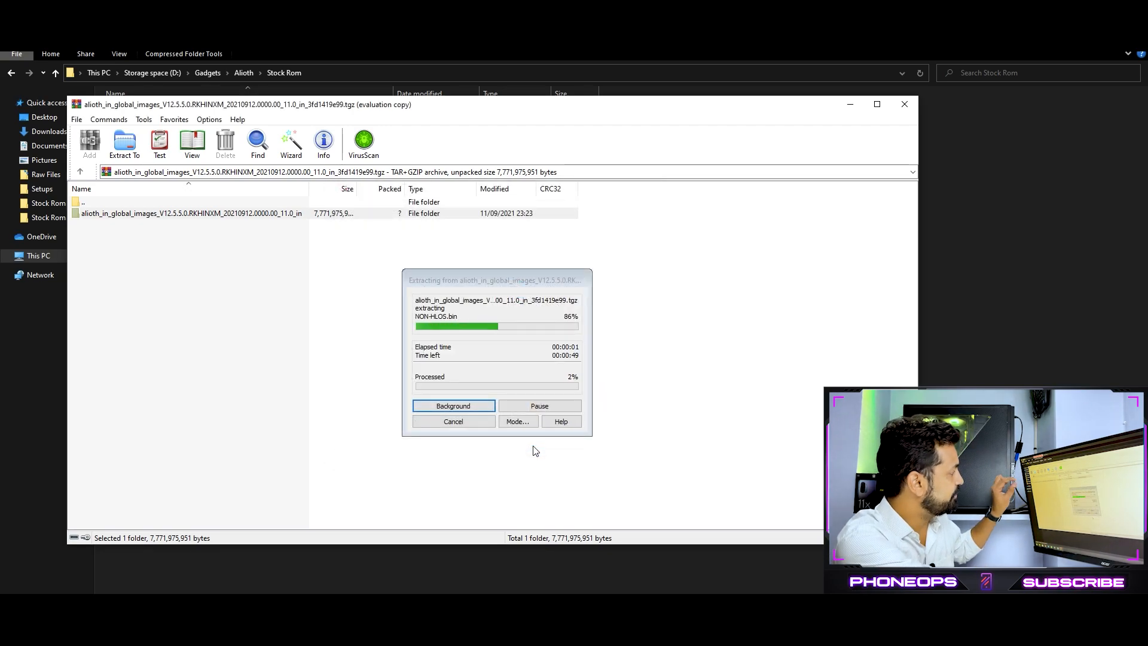